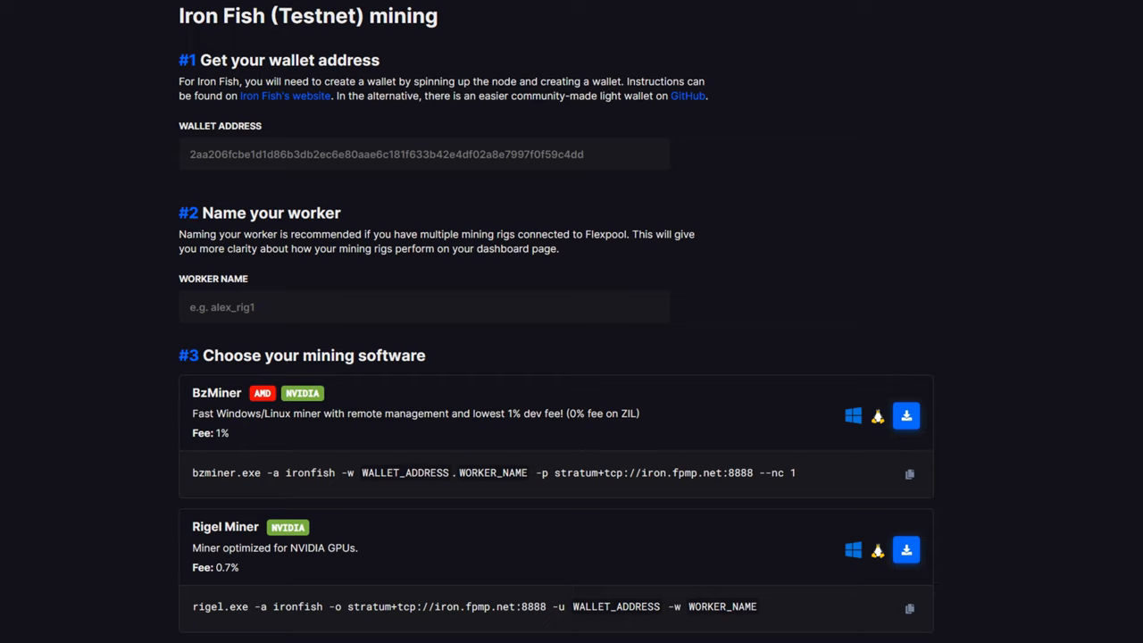
mouse_move(575, 515)
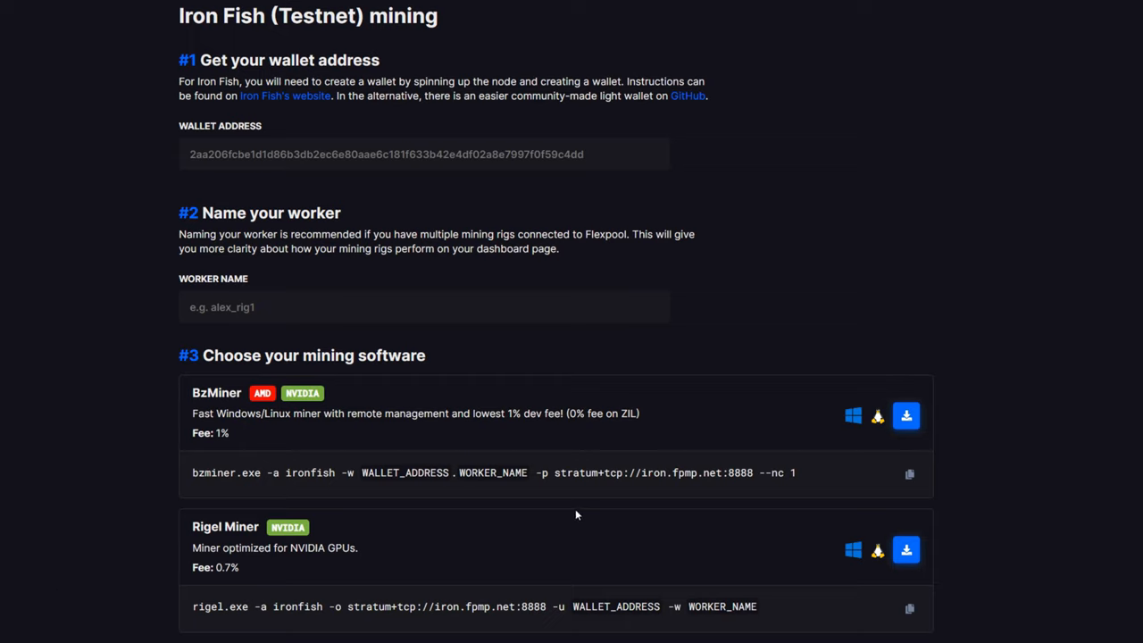
mouse_move(664, 493)
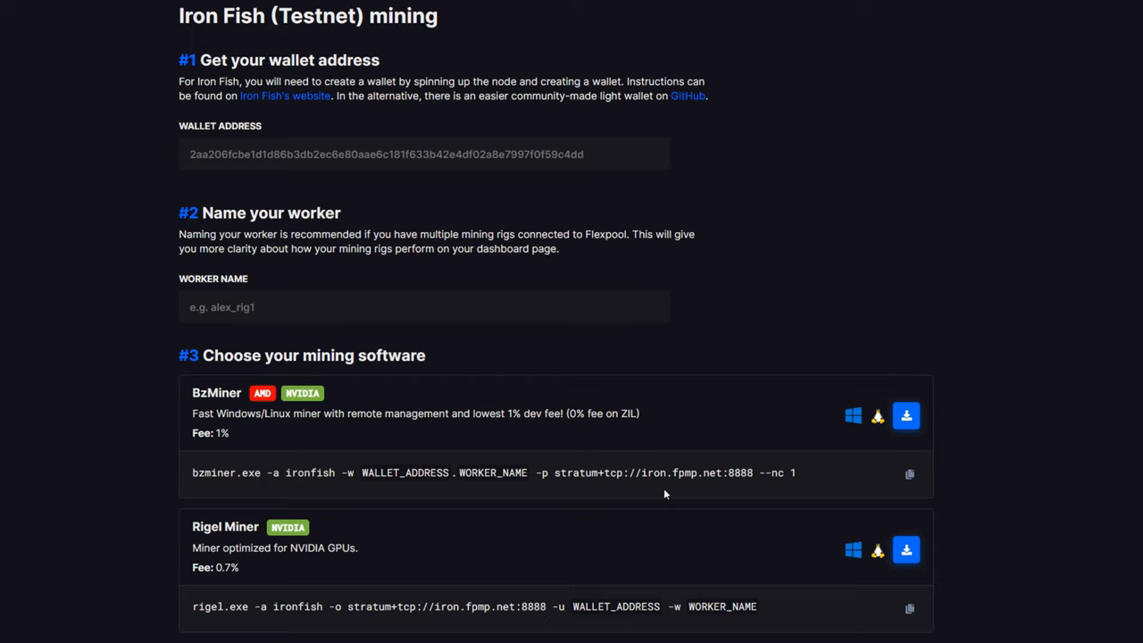
mouse_move(670, 490)
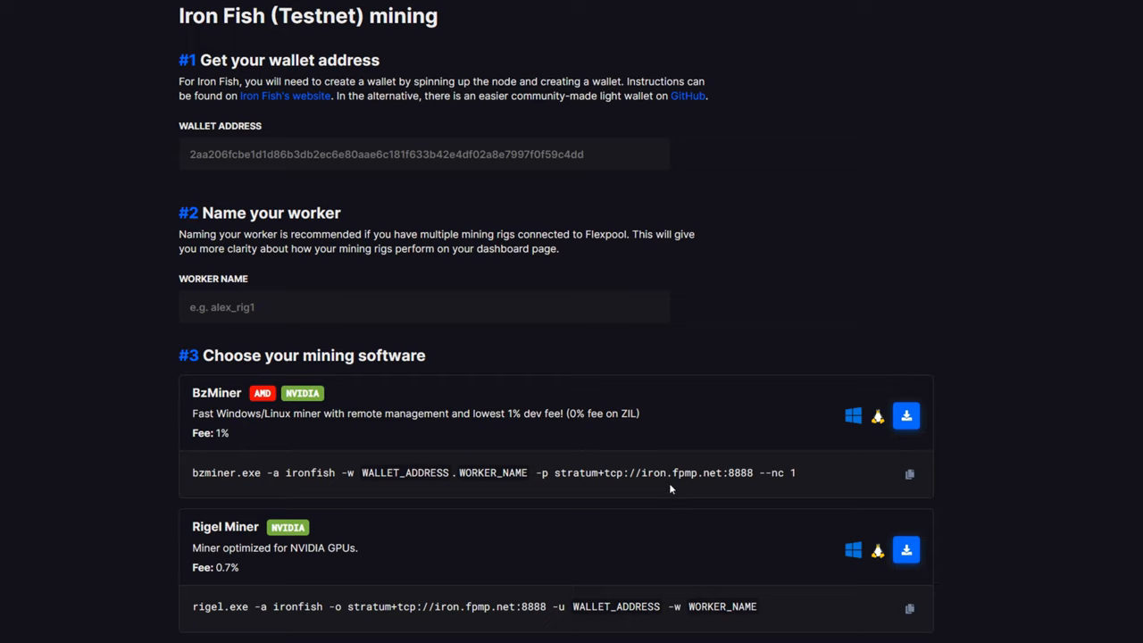
mouse_move(709, 487)
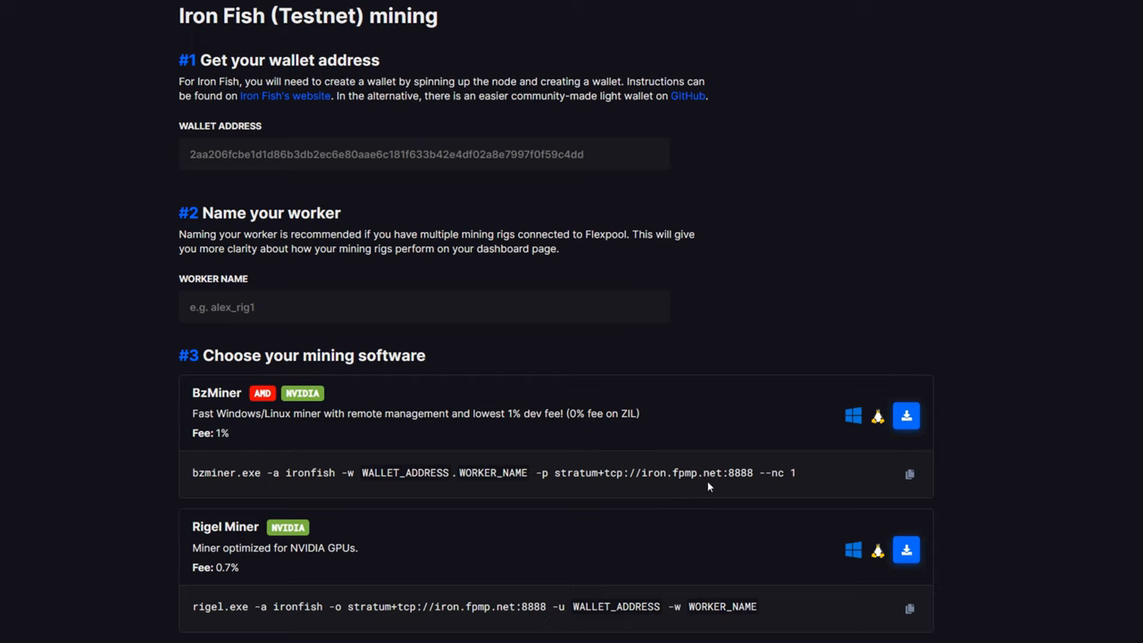
mouse_move(738, 486)
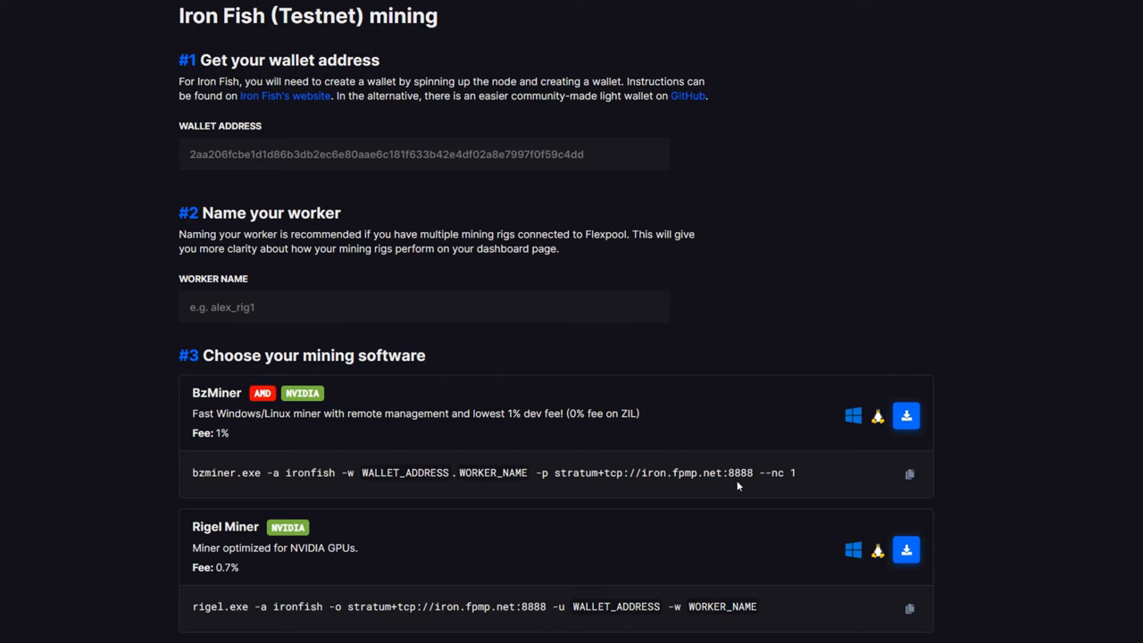
mouse_move(660, 492)
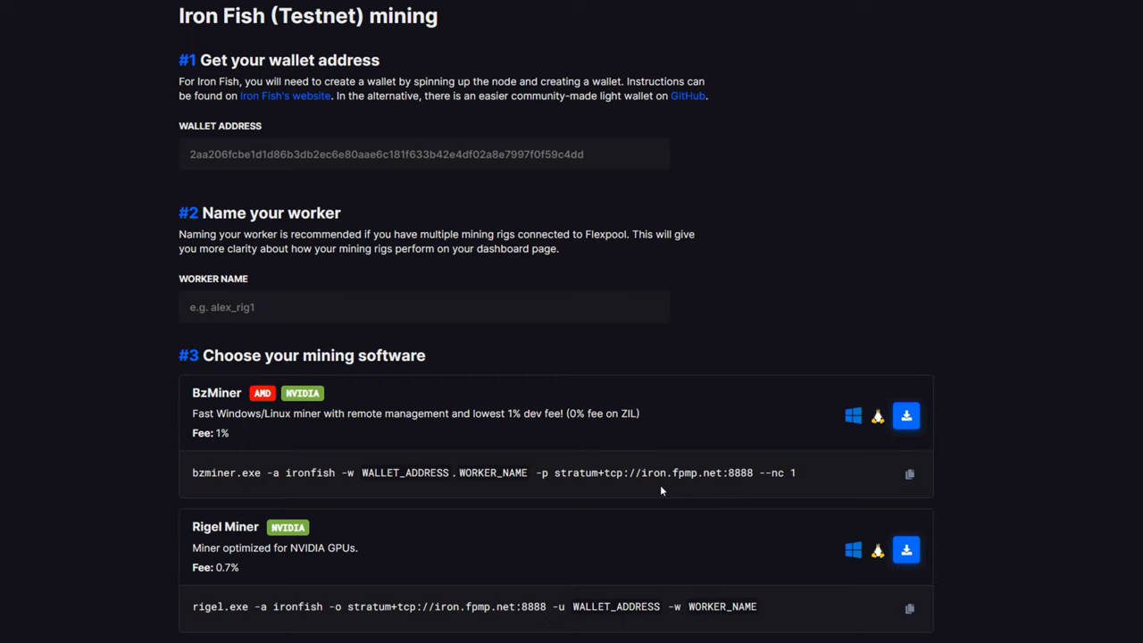
mouse_move(65, 514)
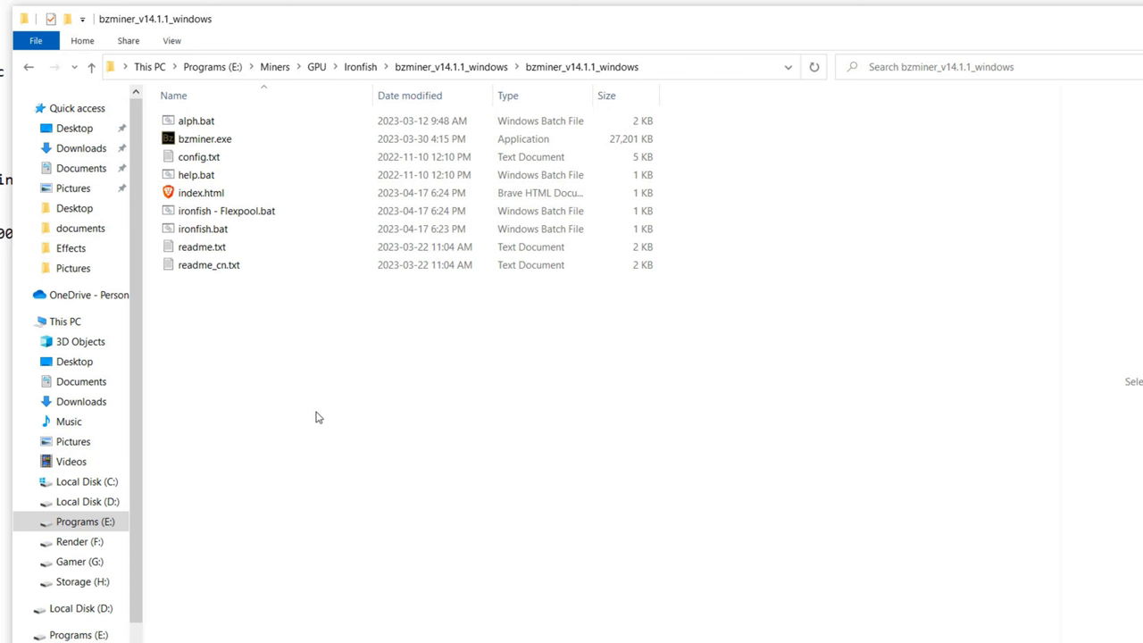
mouse_move(296, 309)
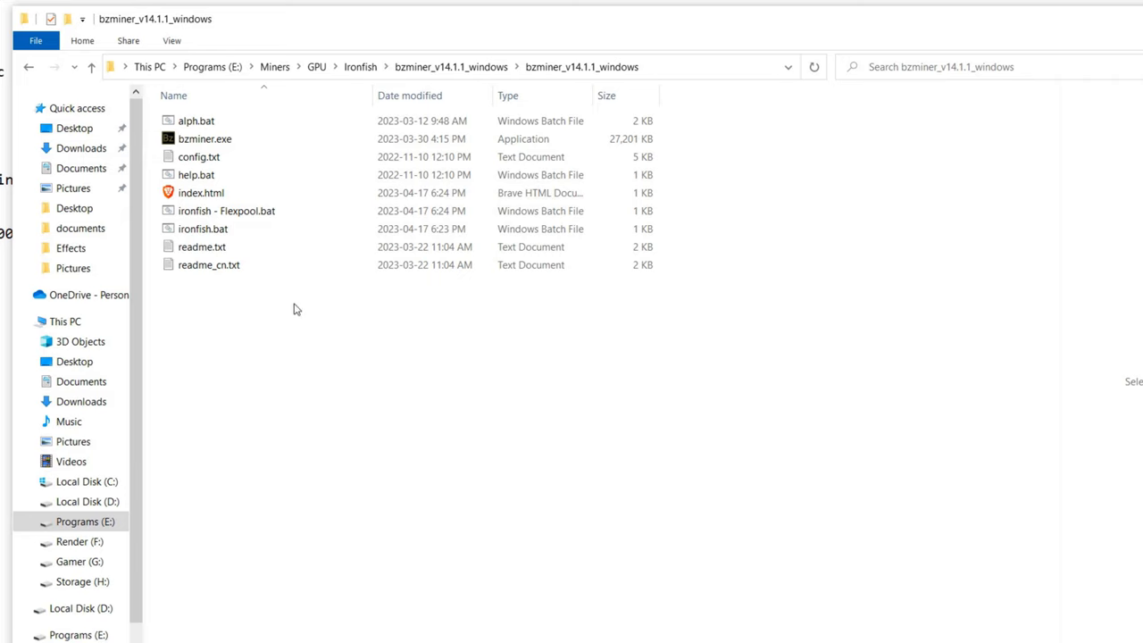
mouse_move(203, 139)
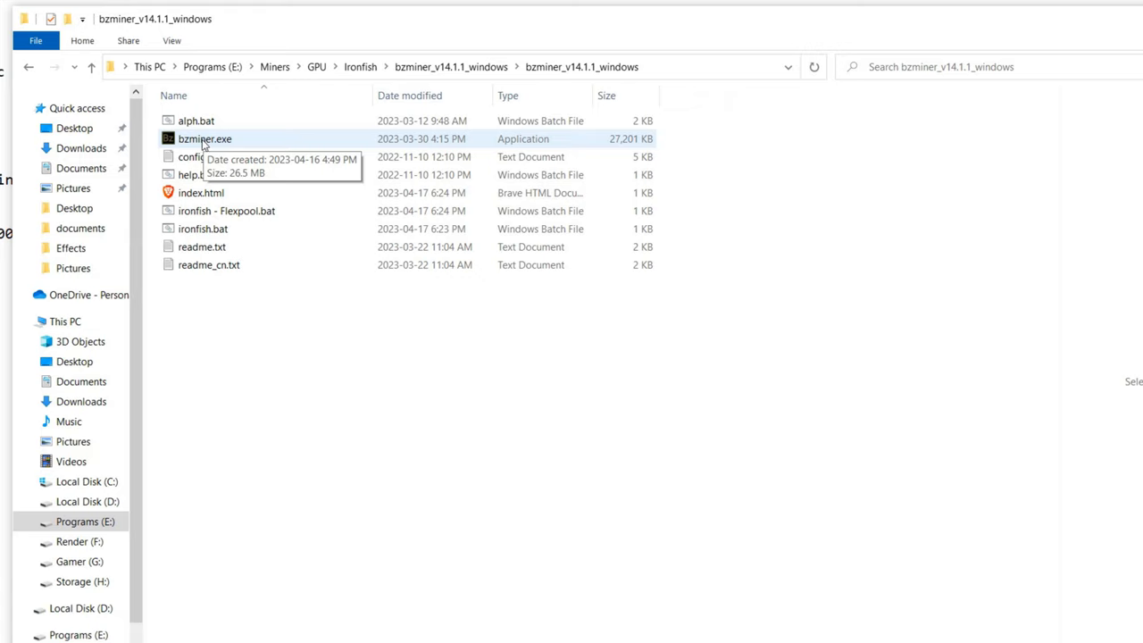
- Select bzminer.exe in the folder and open the Flexpool .bat file for editing in Notepad
right_click(204, 139)
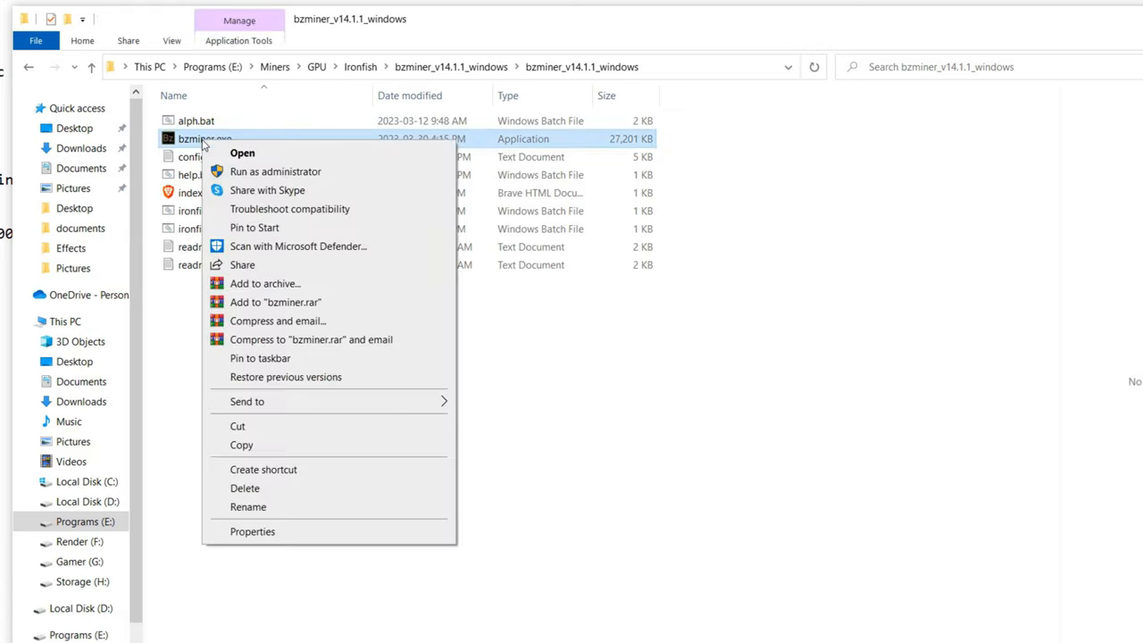
mouse_move(253, 532)
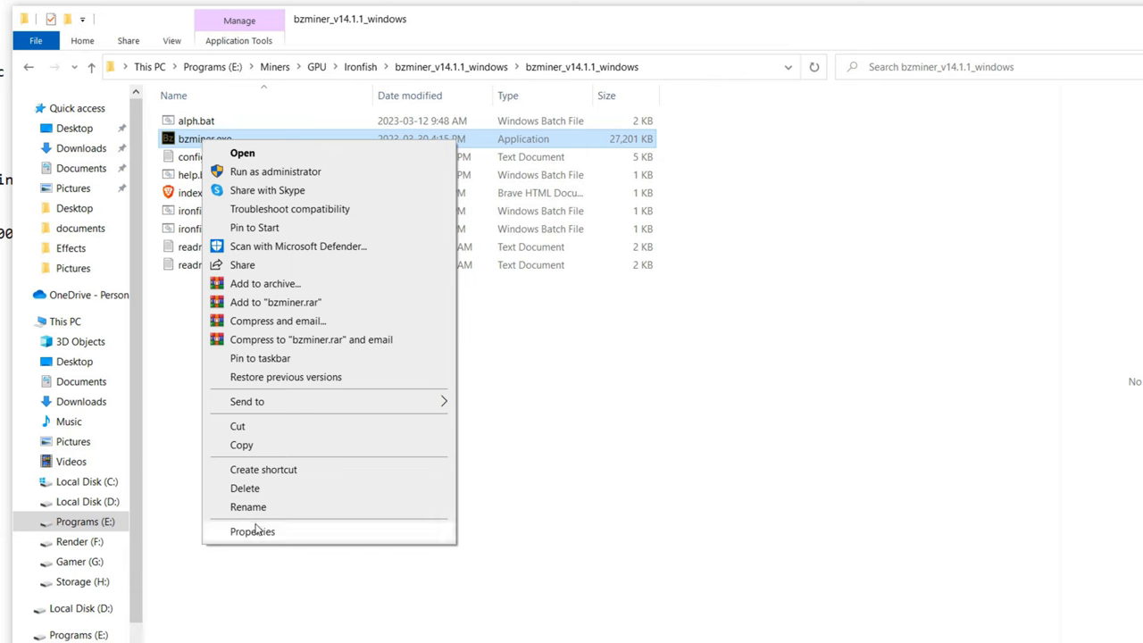
left_click(251, 532)
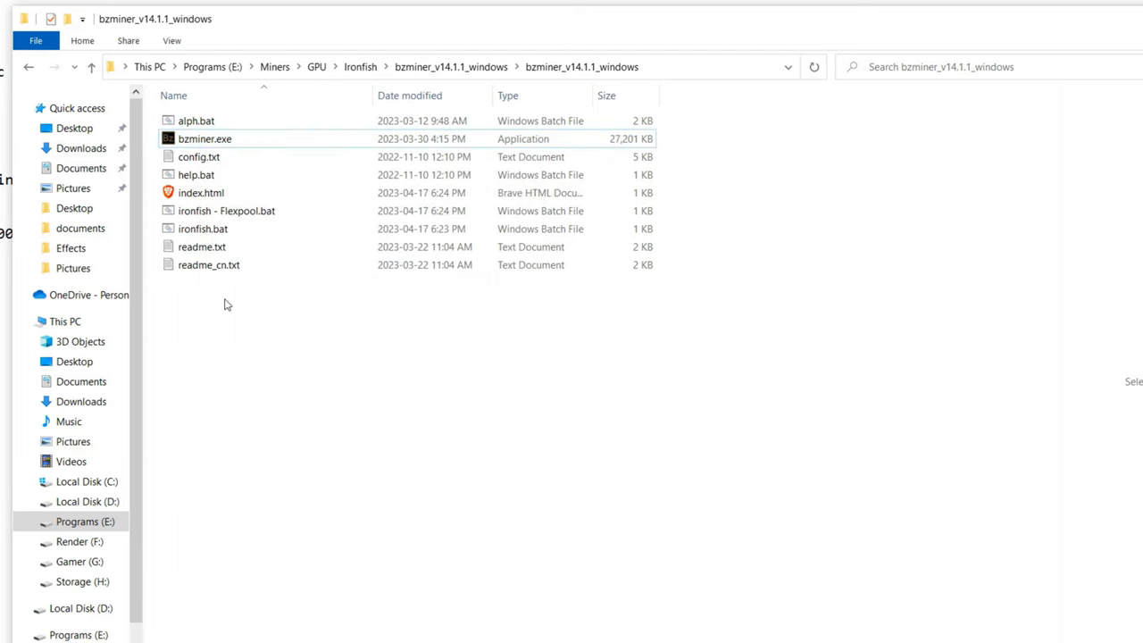
left_click(204, 140)
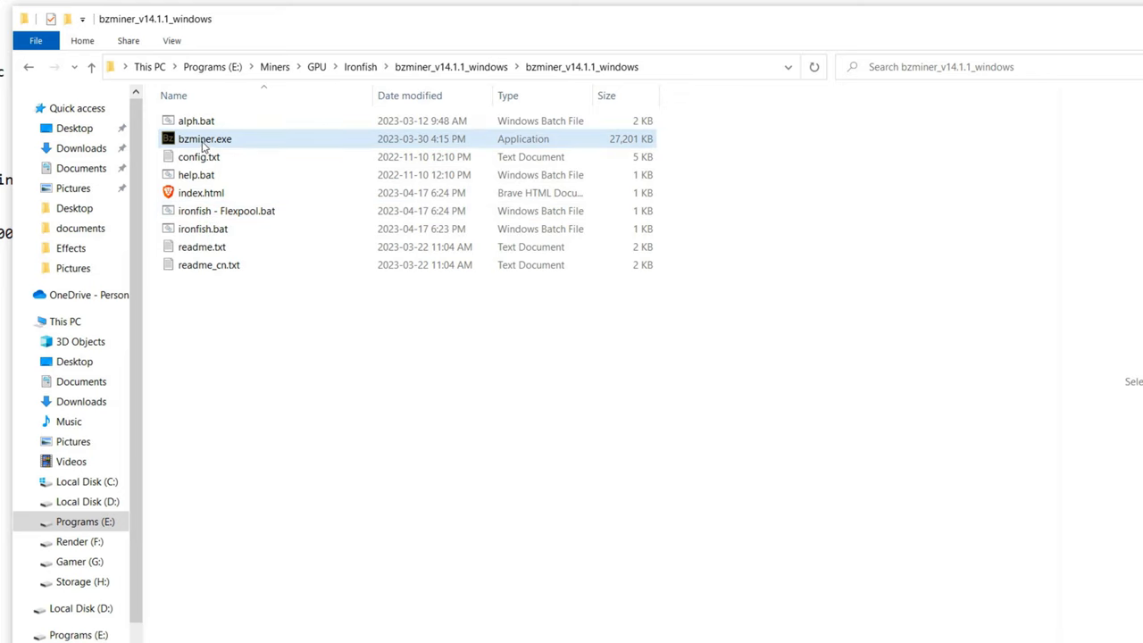
mouse_move(204, 139)
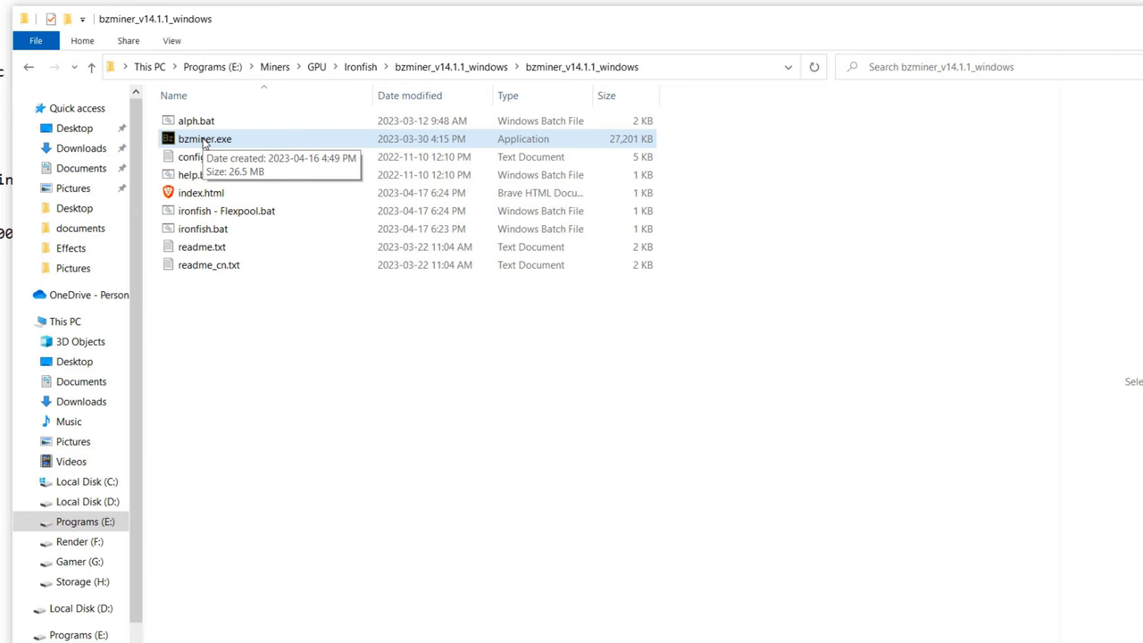
double_click(225, 211)
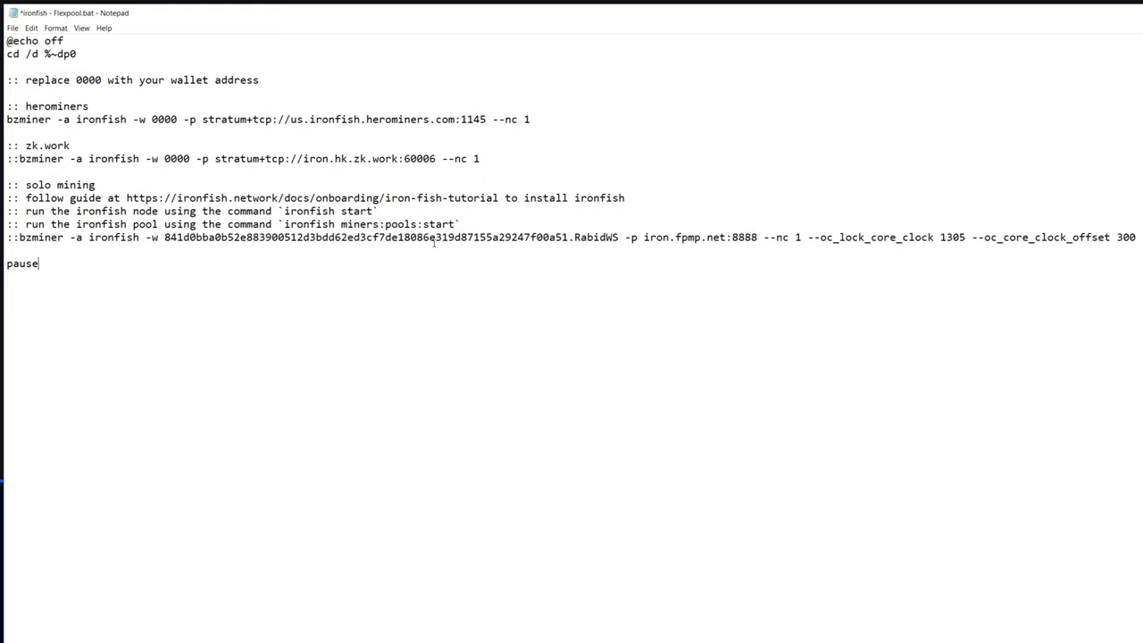
mouse_move(628, 243)
type("::")
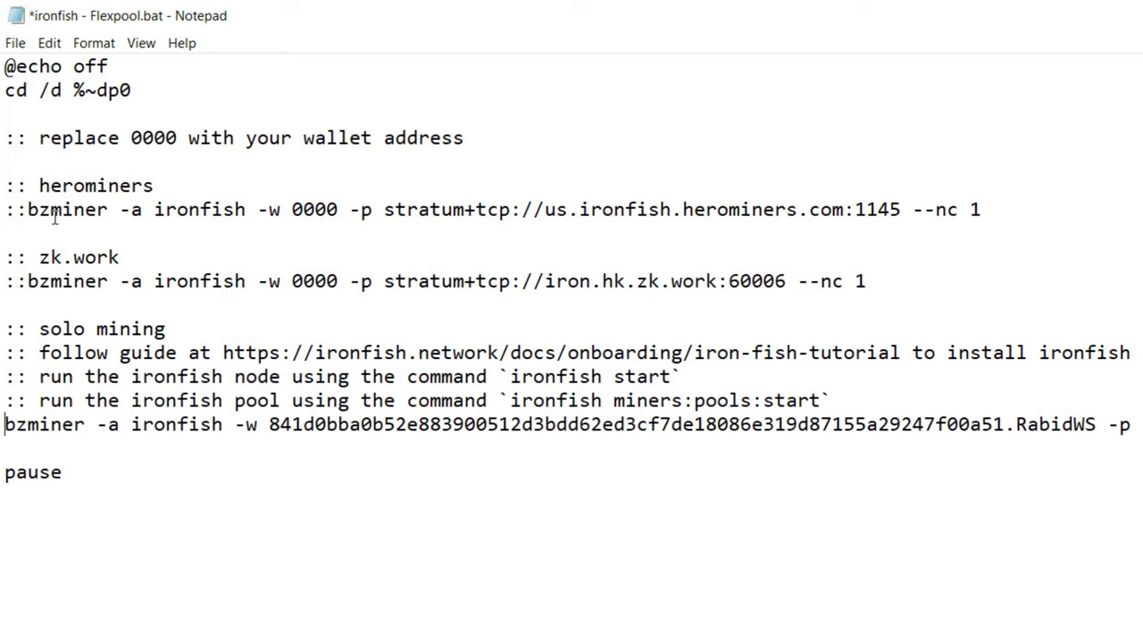
mouse_move(740, 217)
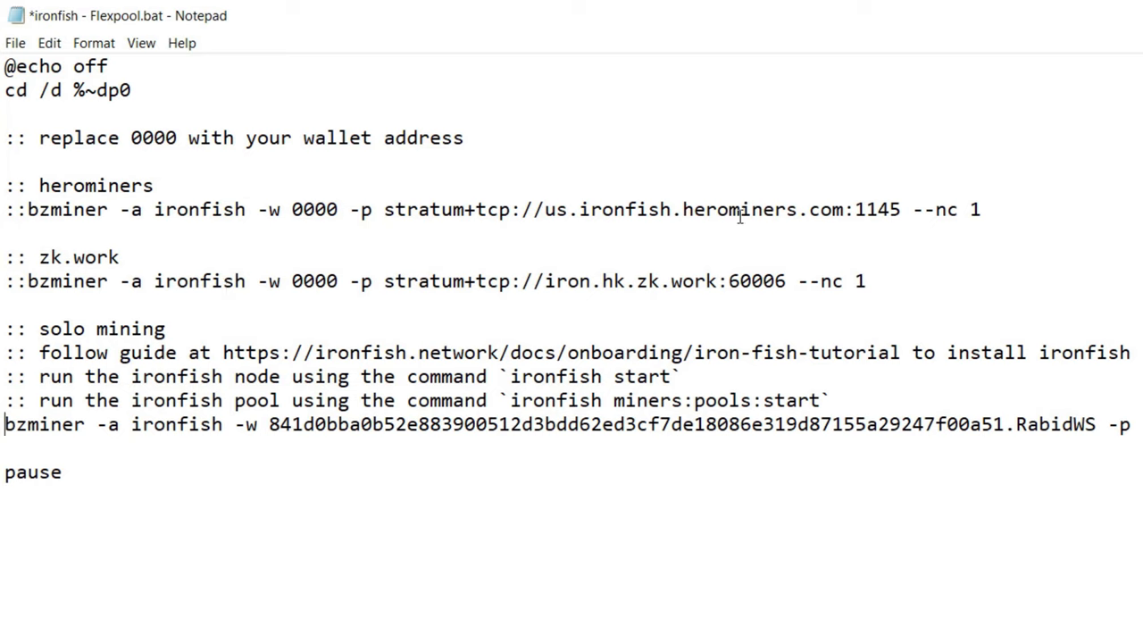
mouse_move(104, 259)
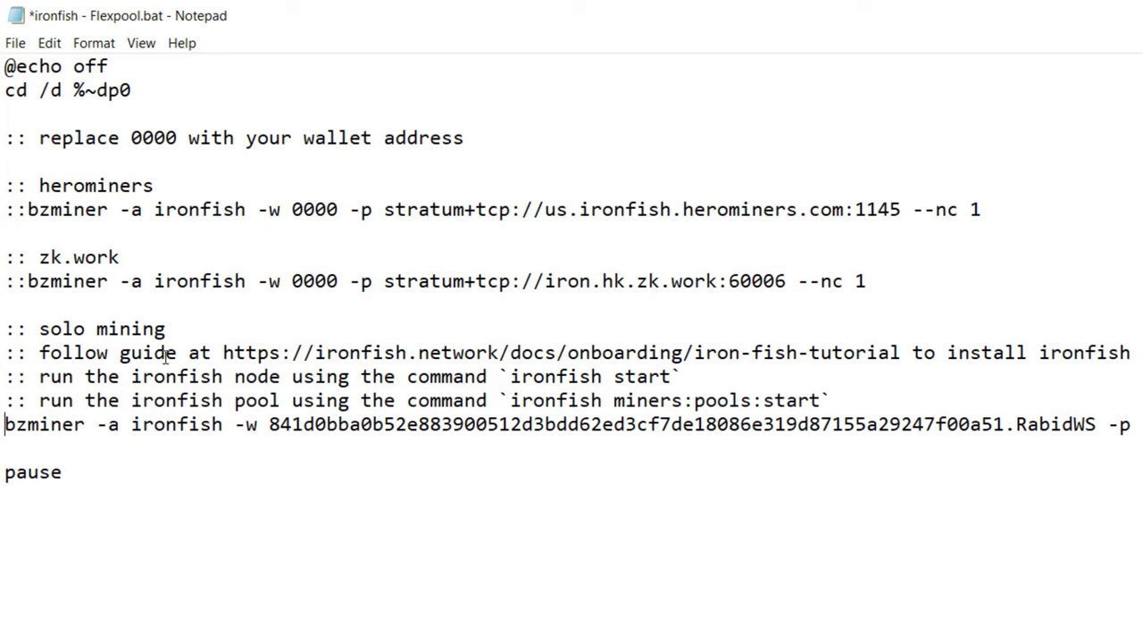
mouse_move(114, 418)
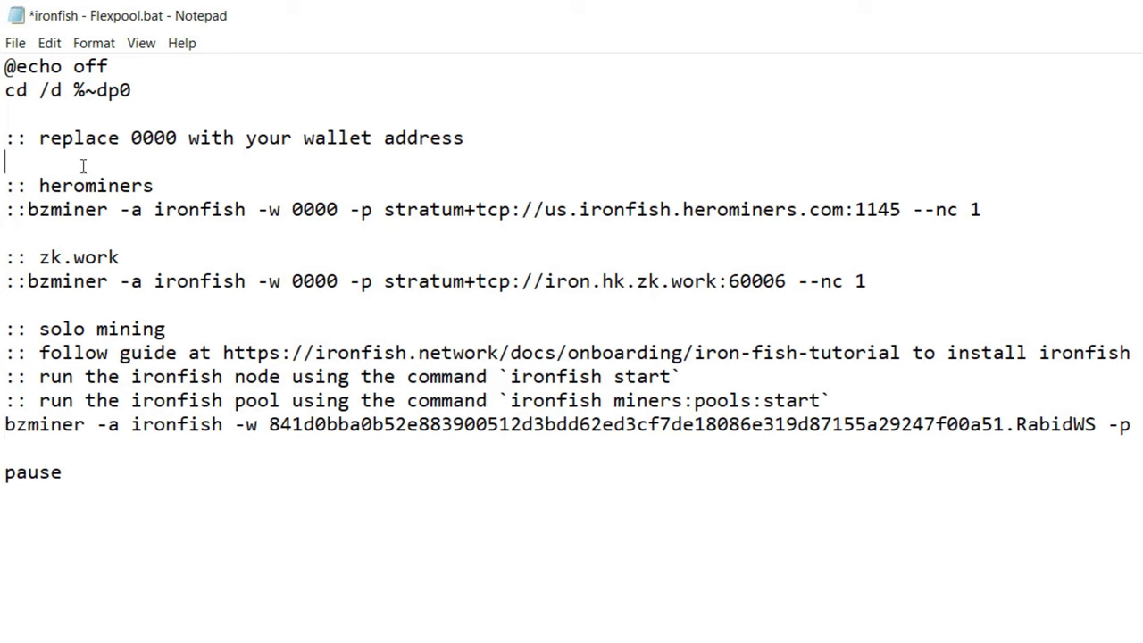
mouse_move(103, 175)
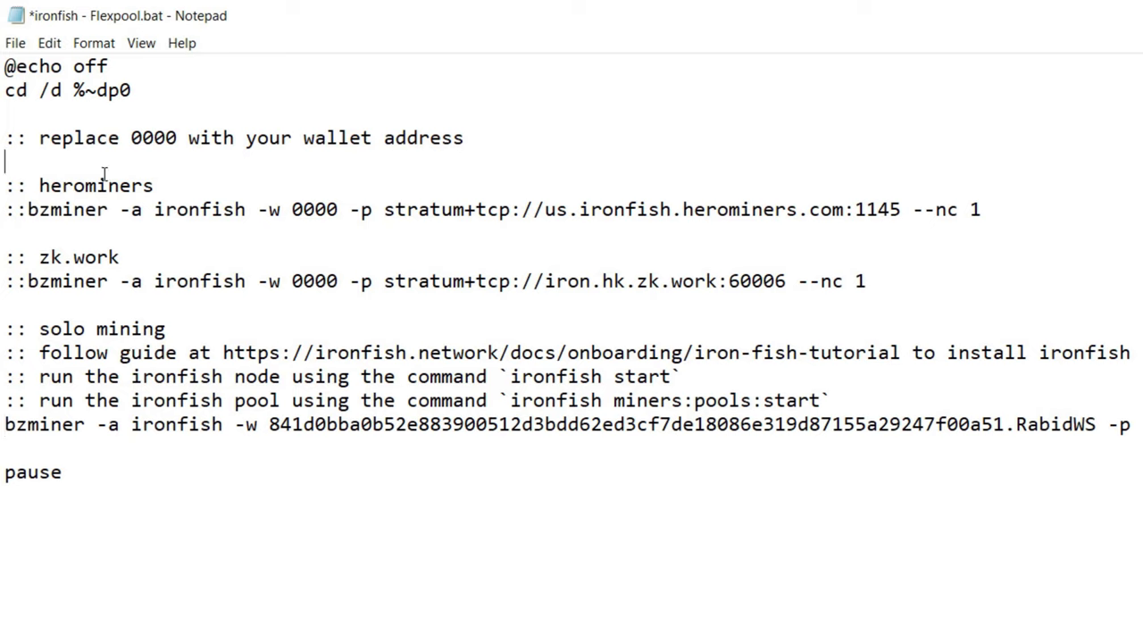
mouse_move(147, 407)
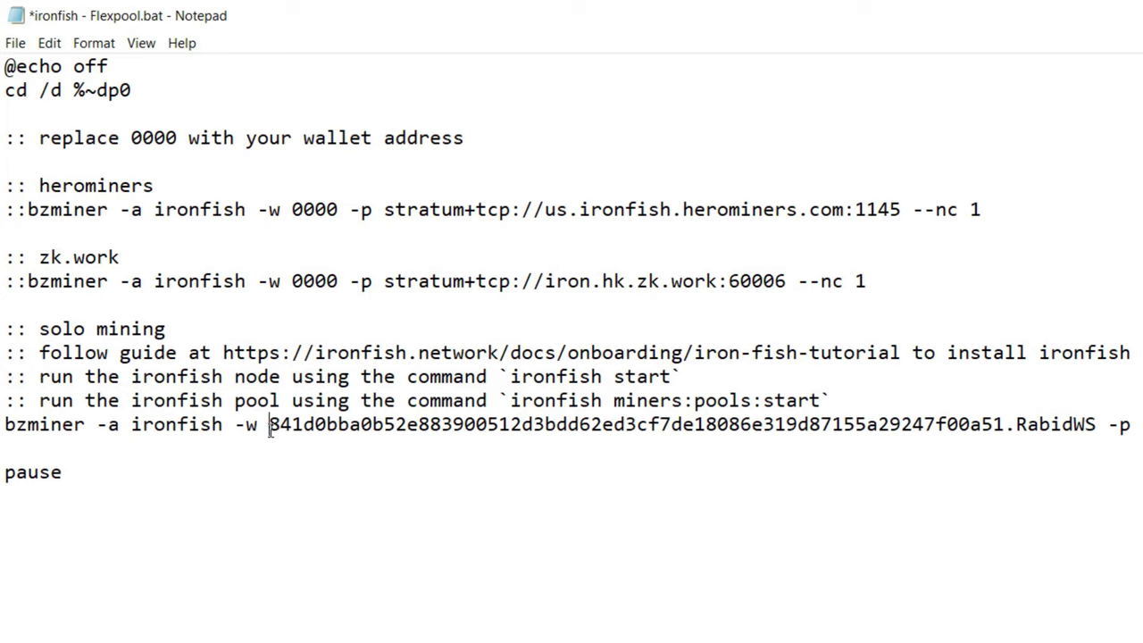
left_click_drag(271, 425, 996, 425)
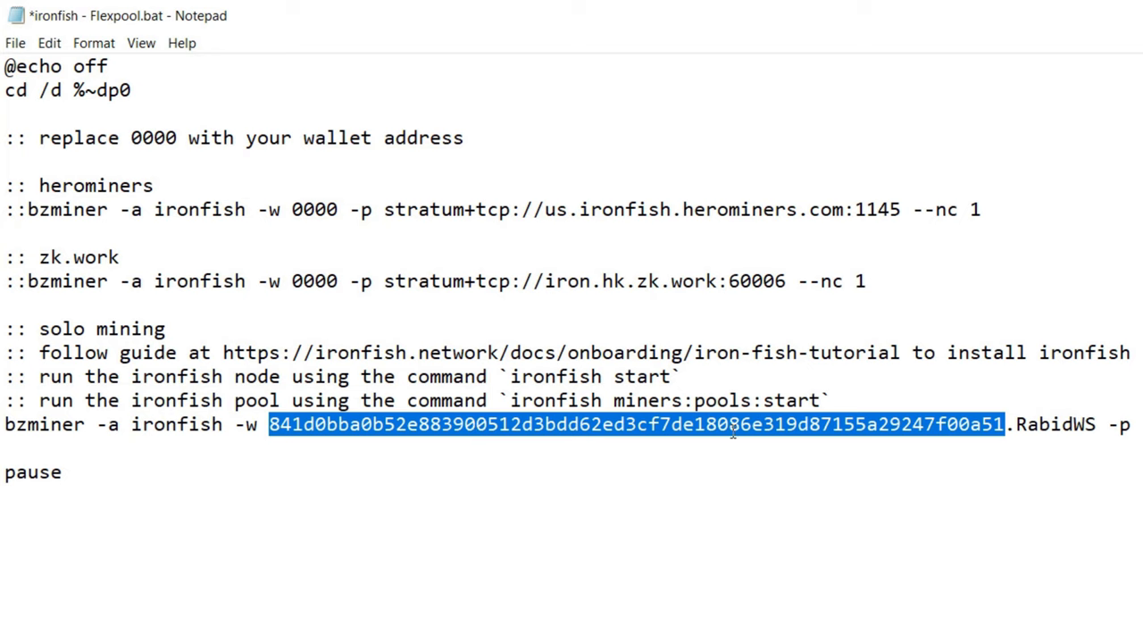
left_click(1011, 425)
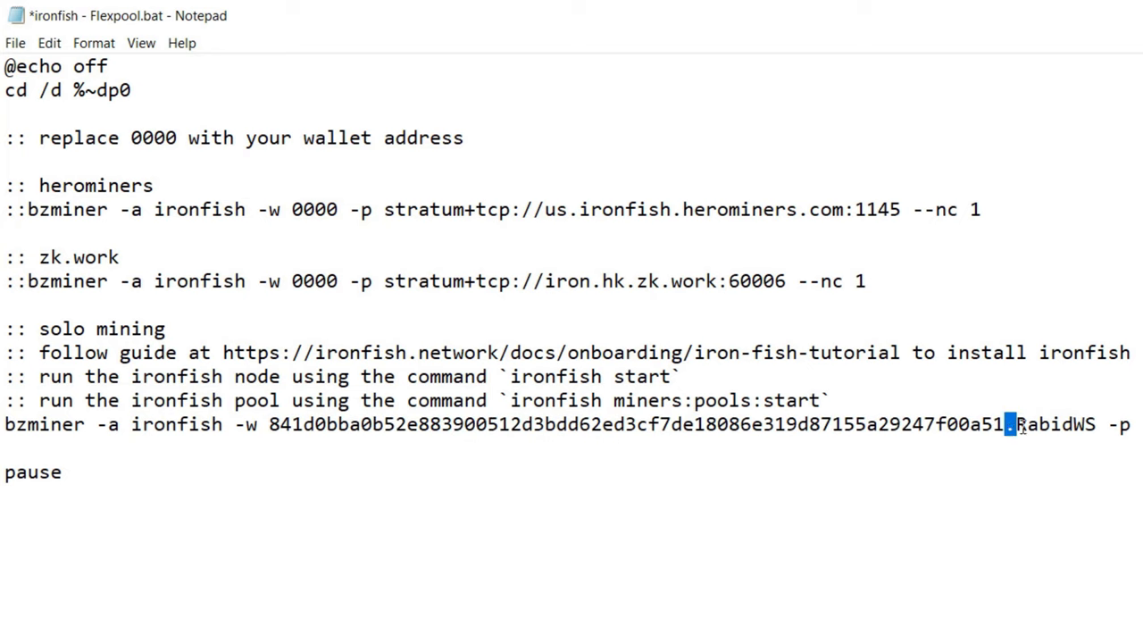
left_click(1016, 425)
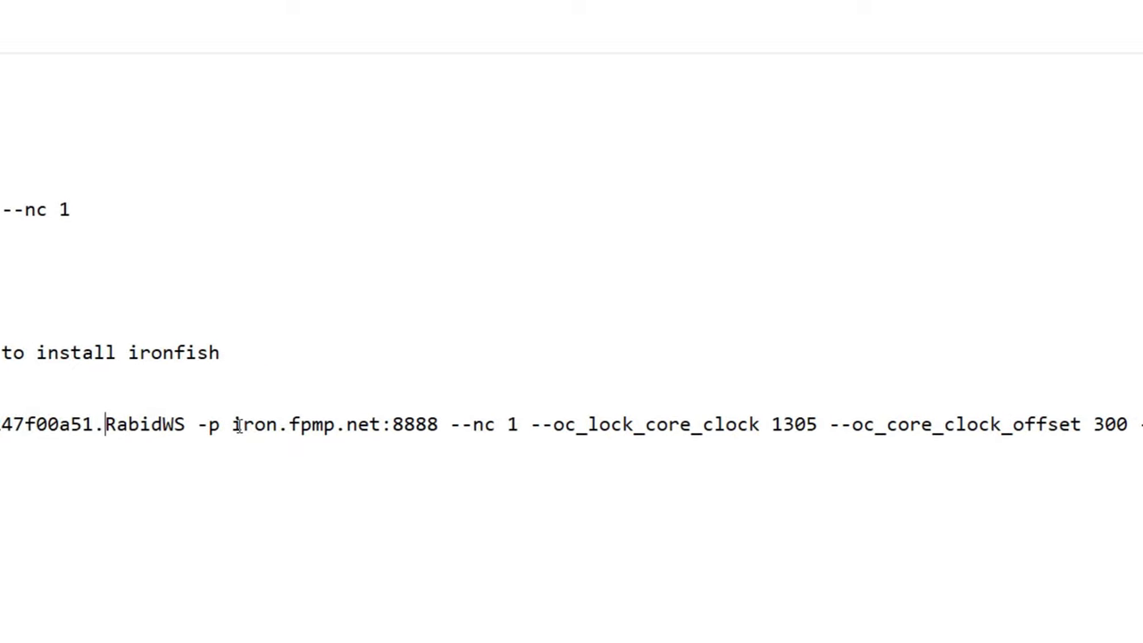
- Review the Flexpool address and the overclock arguments: core lock 1305, offset 300, memory lock 810
double_click(240, 425)
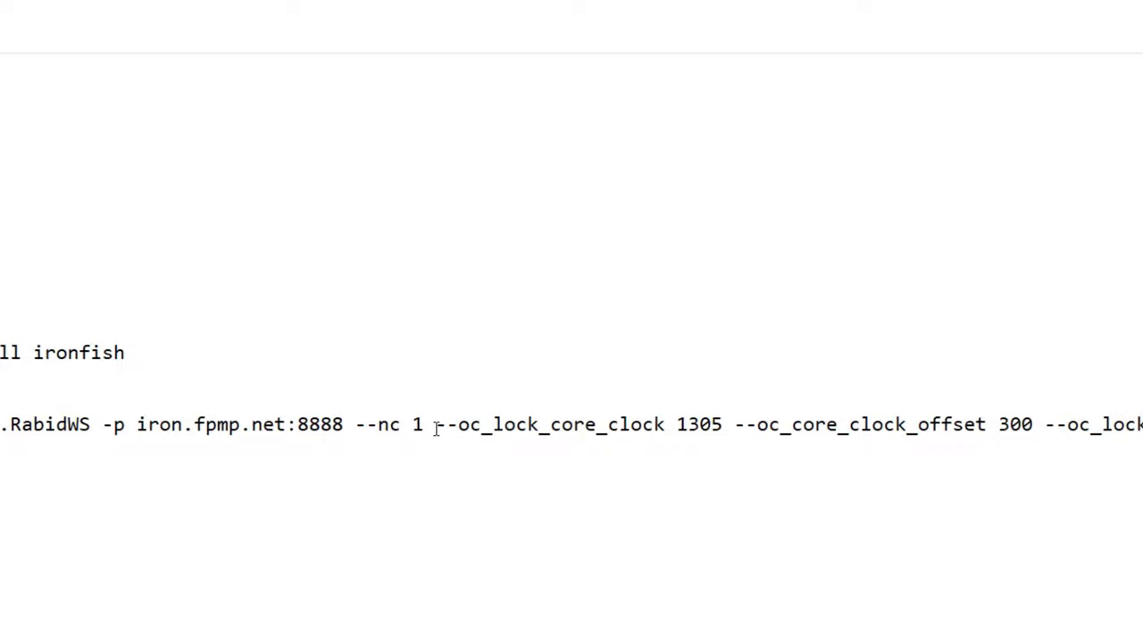
left_click_drag(432, 425, 1004, 404)
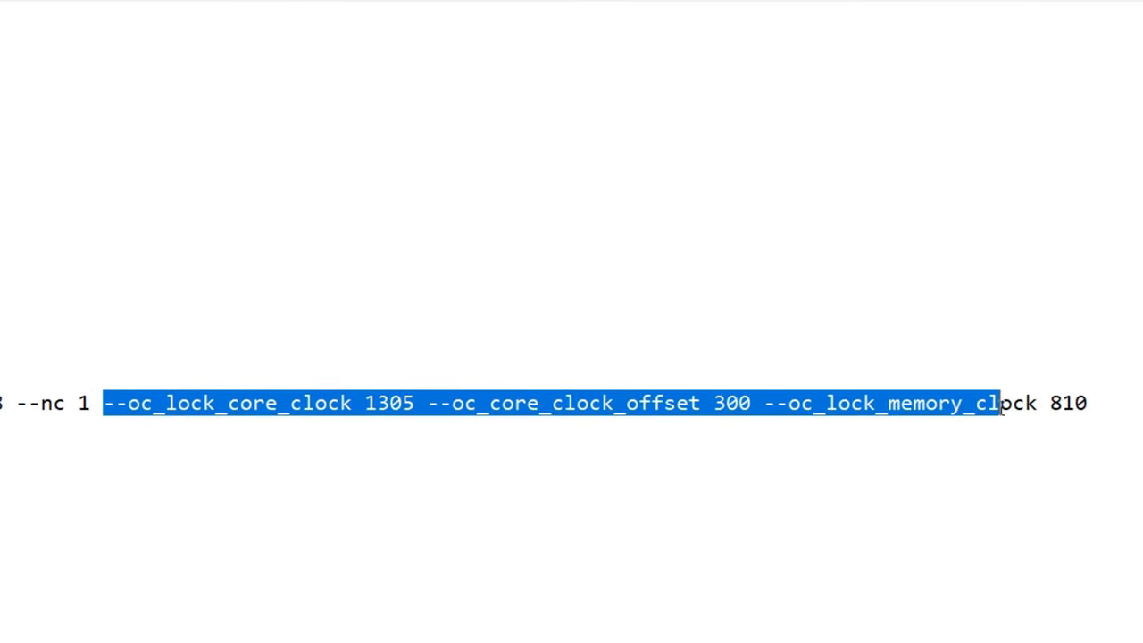
left_click_drag(1000, 403, 1086, 403)
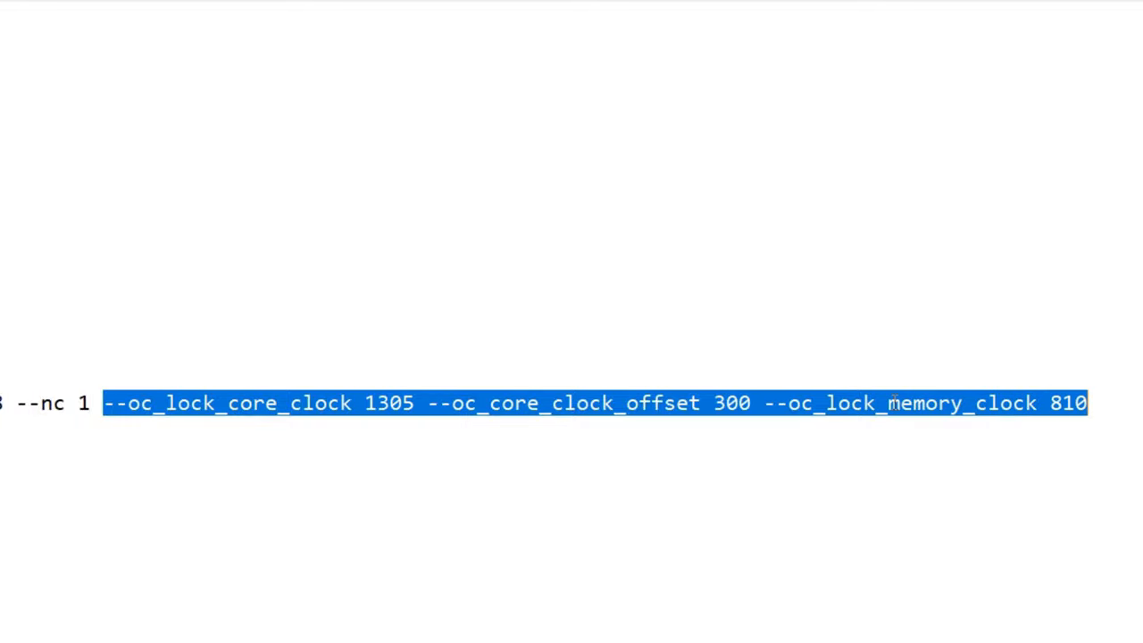
left_click(318, 404)
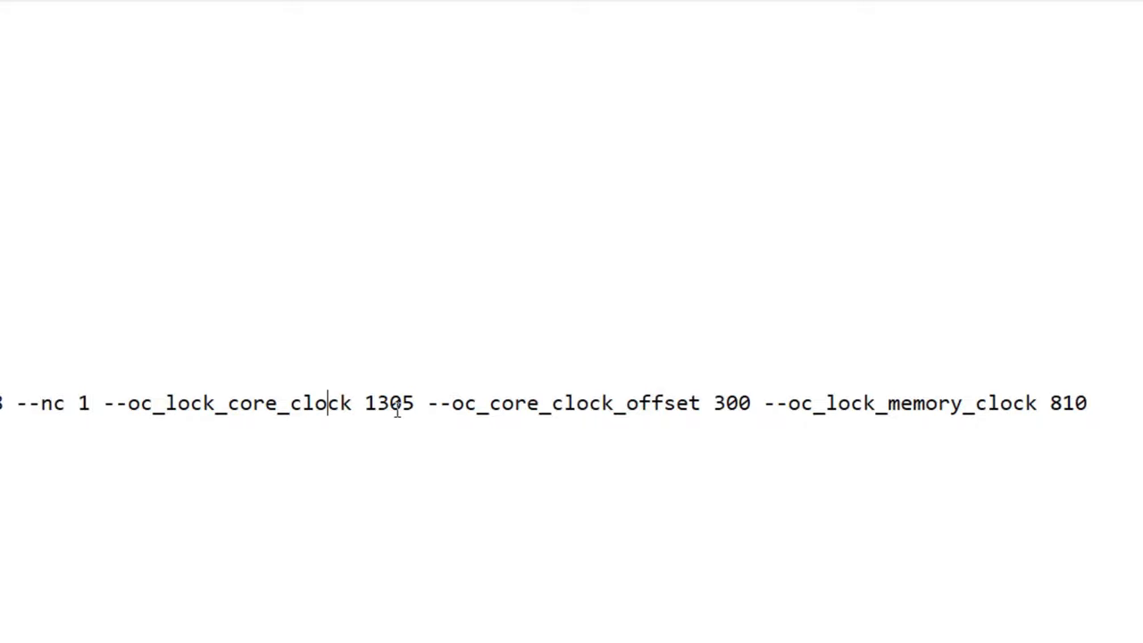
mouse_move(649, 419)
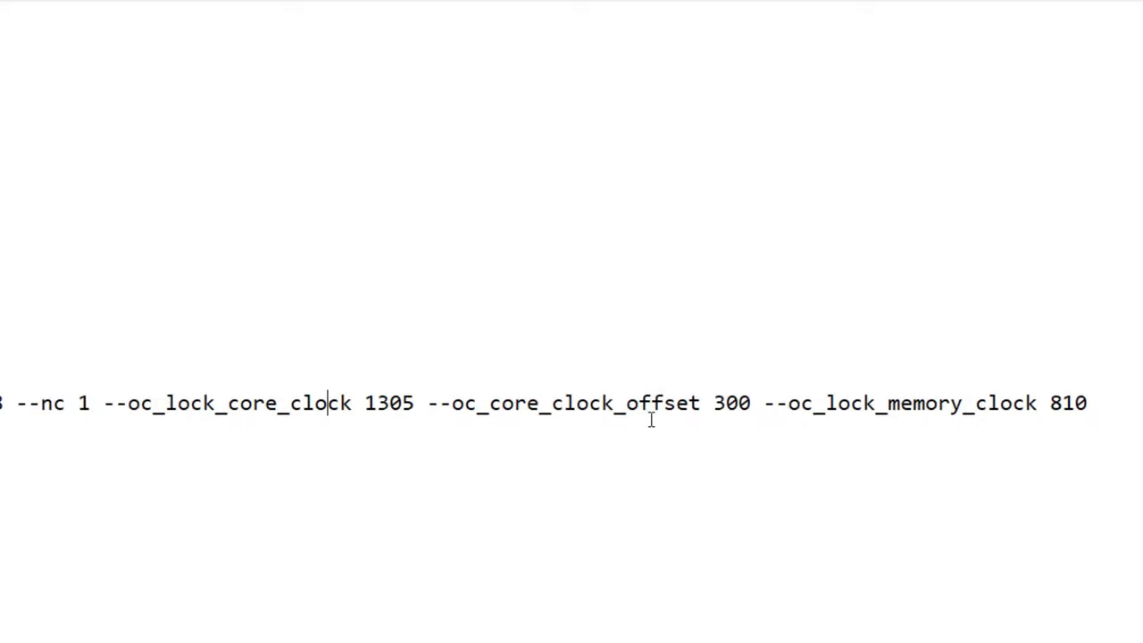
mouse_move(728, 413)
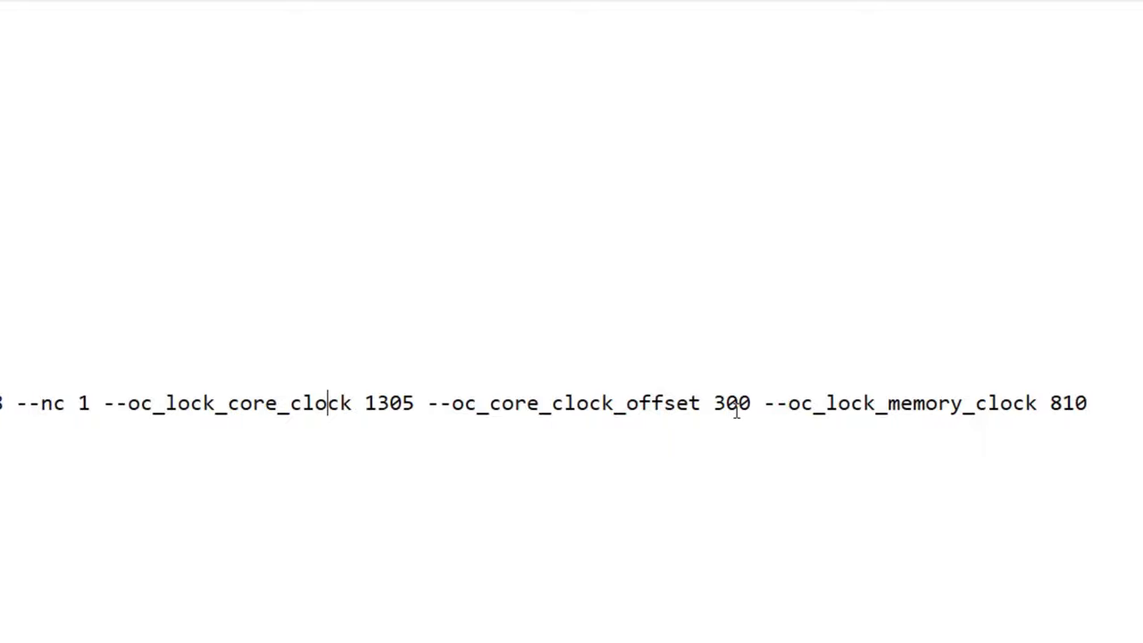
mouse_move(400, 411)
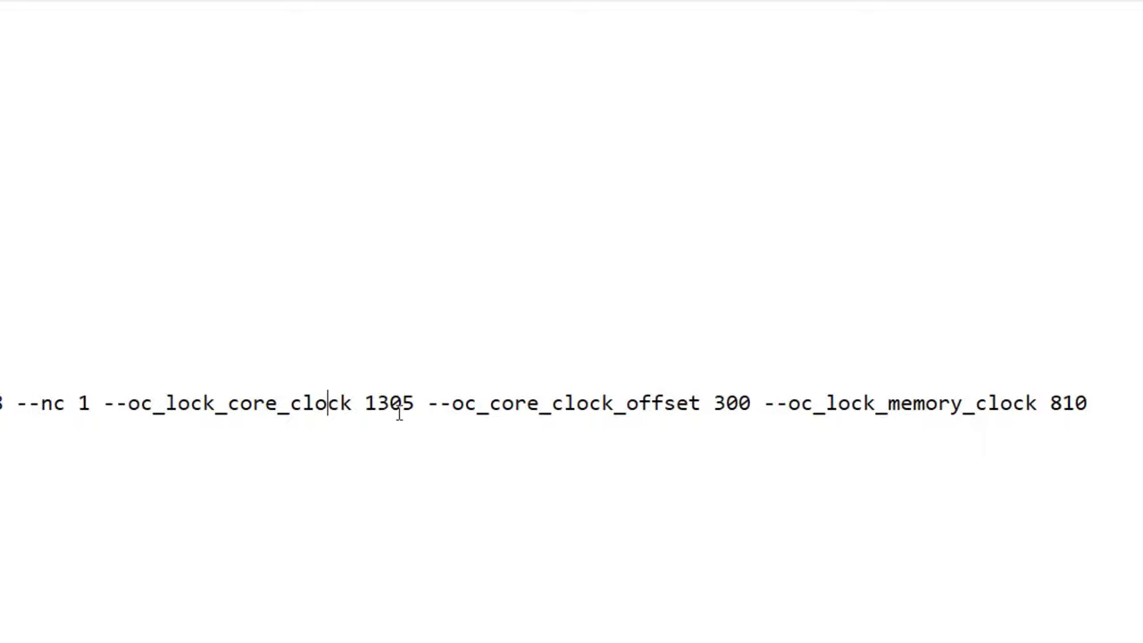
double_click(730, 403)
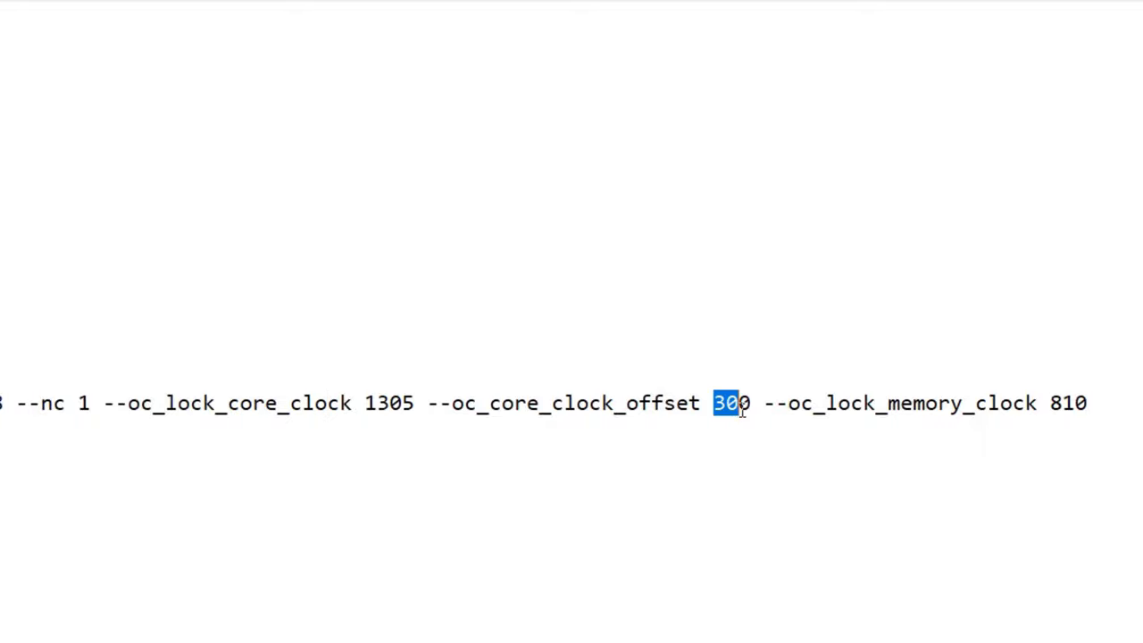
mouse_move(882, 418)
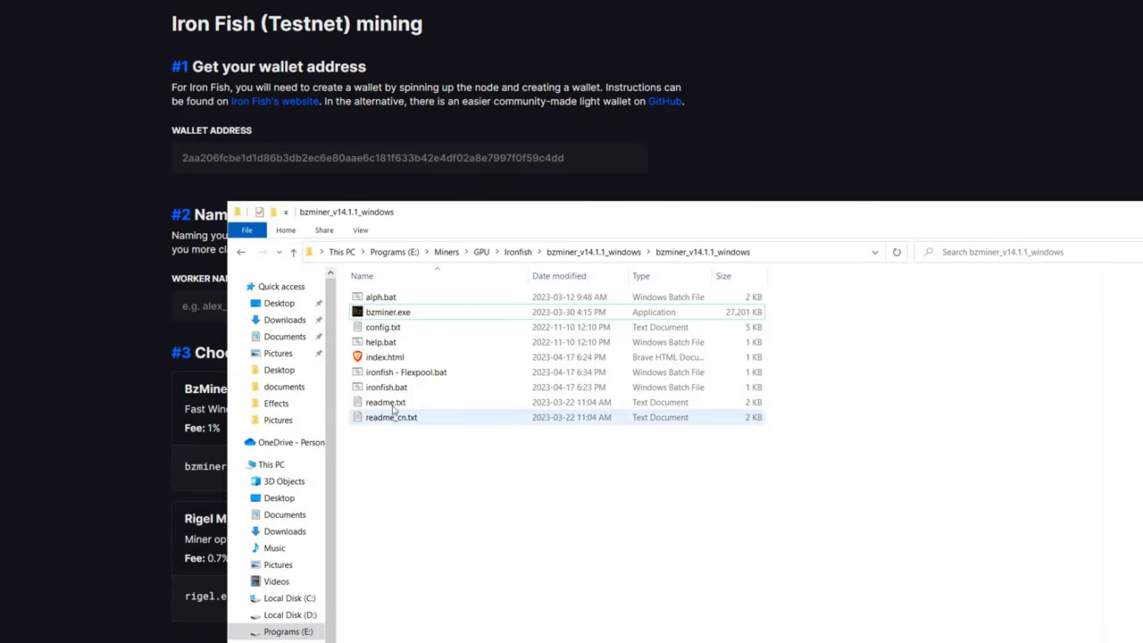
- Launch the Iron Fish Flexpool .bat so BzMiner connects to iron.fpmp.net:8888 with the overclock
double_click(387, 311)
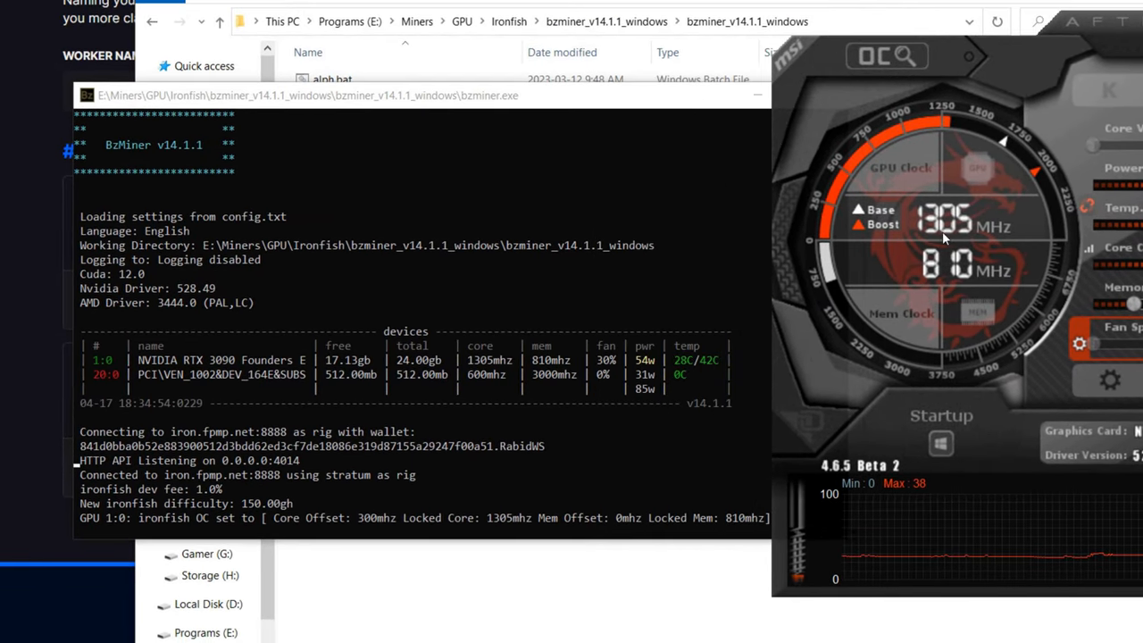
mouse_move(989, 230)
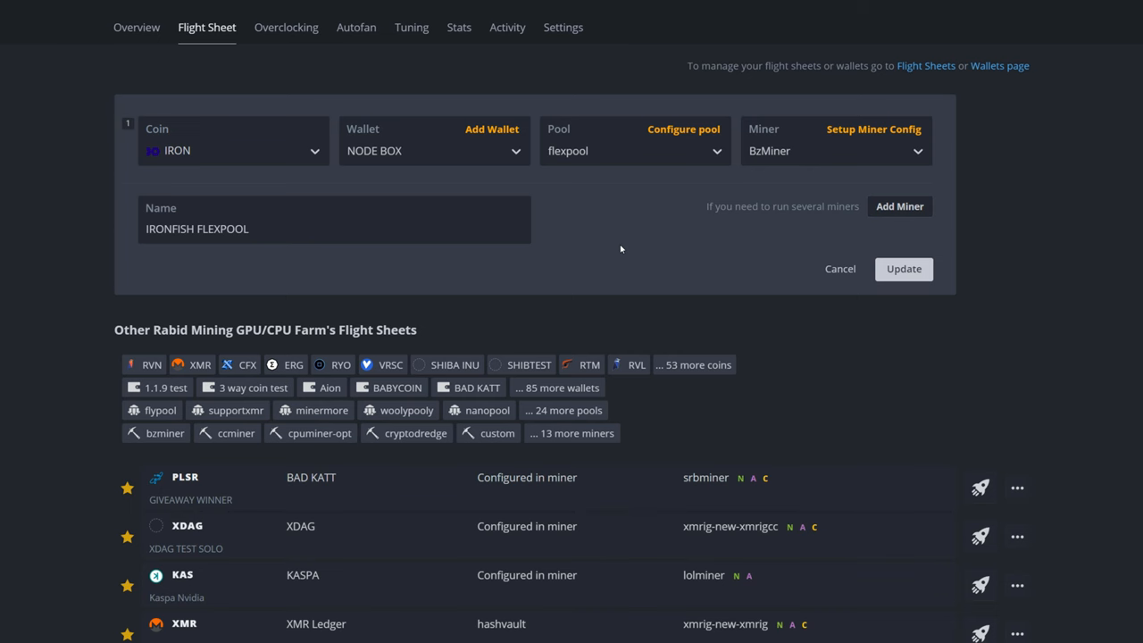
mouse_move(439, 190)
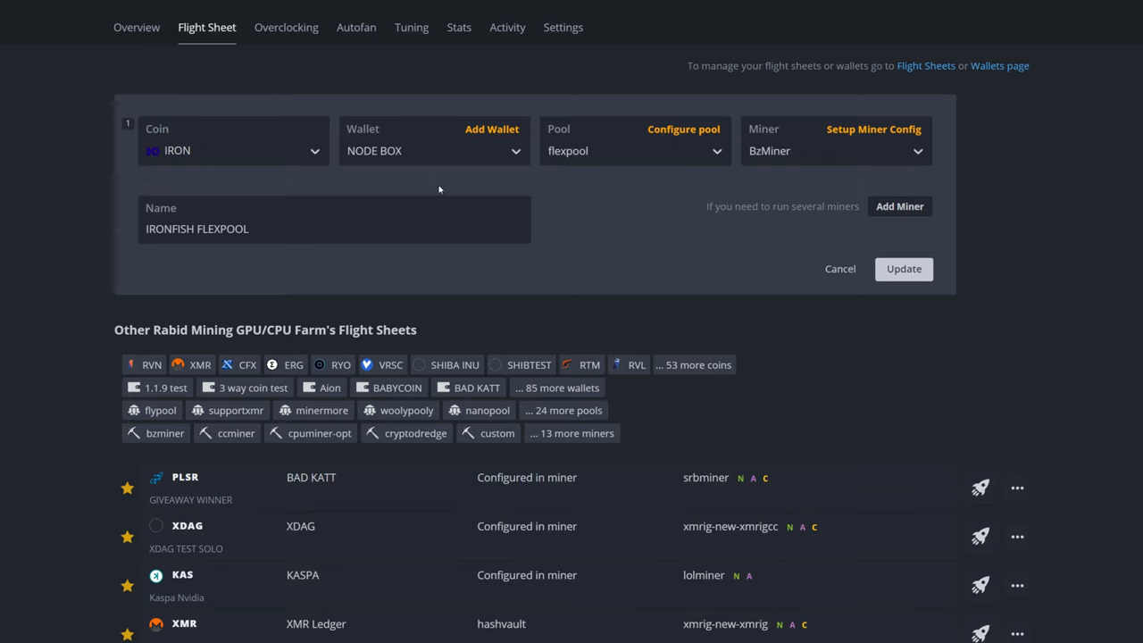
mouse_move(229, 36)
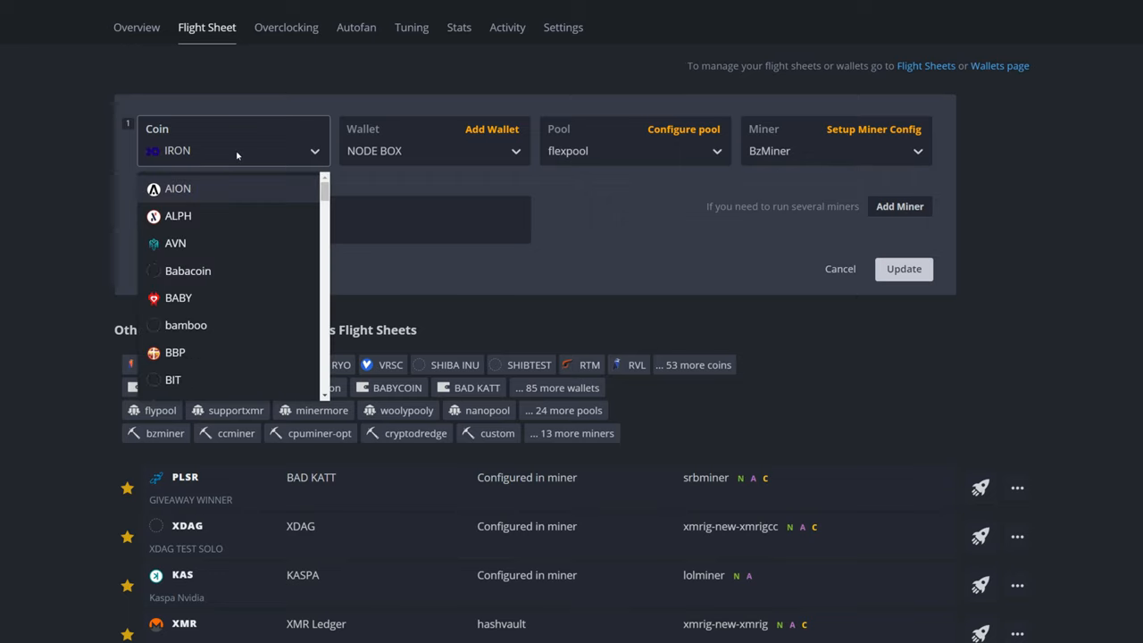
type("iron")
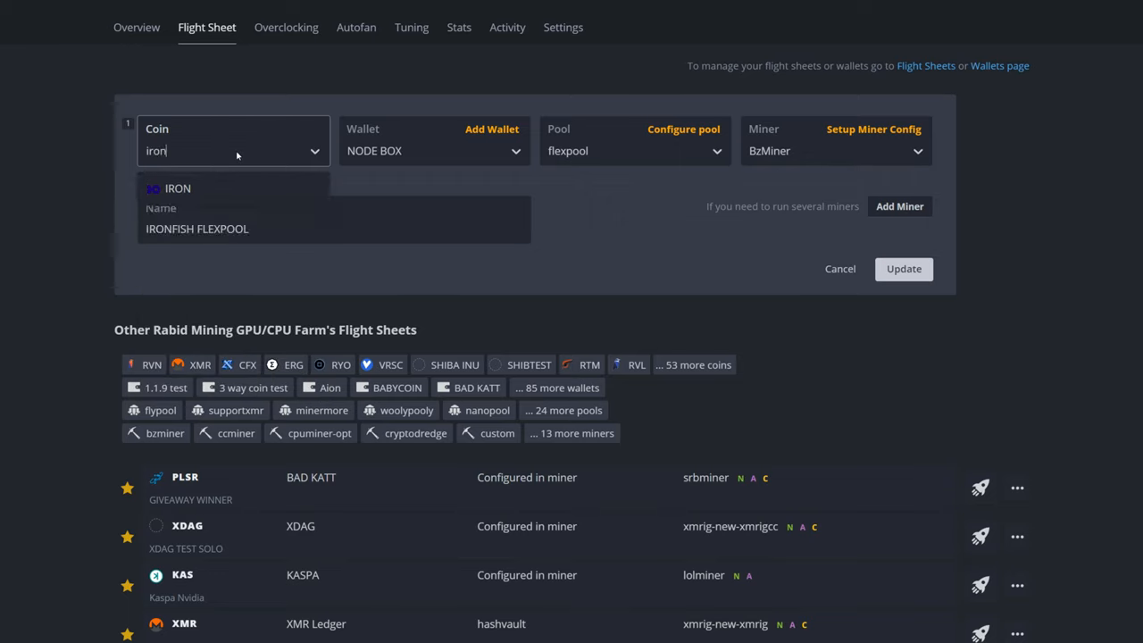
left_click(179, 190)
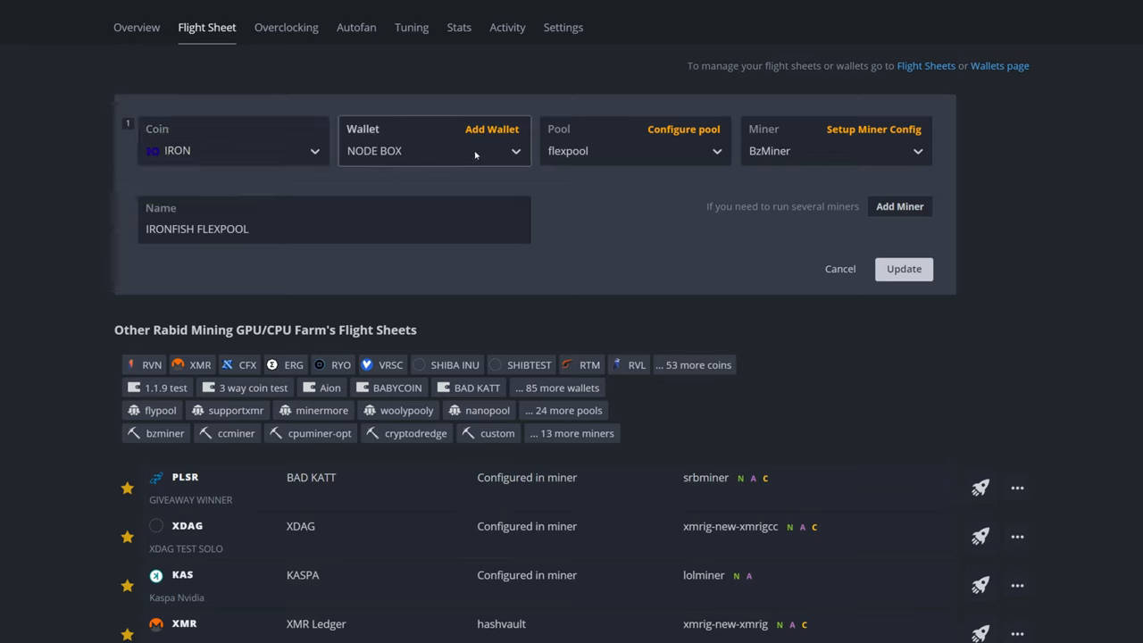
left_click(491, 129)
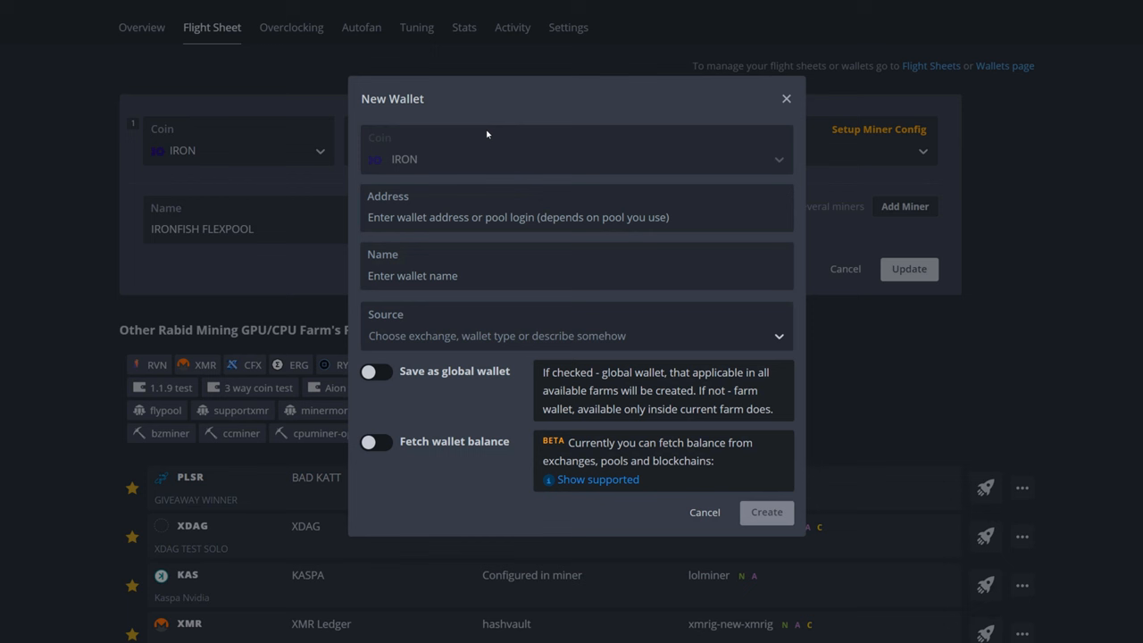
left_click(575, 218)
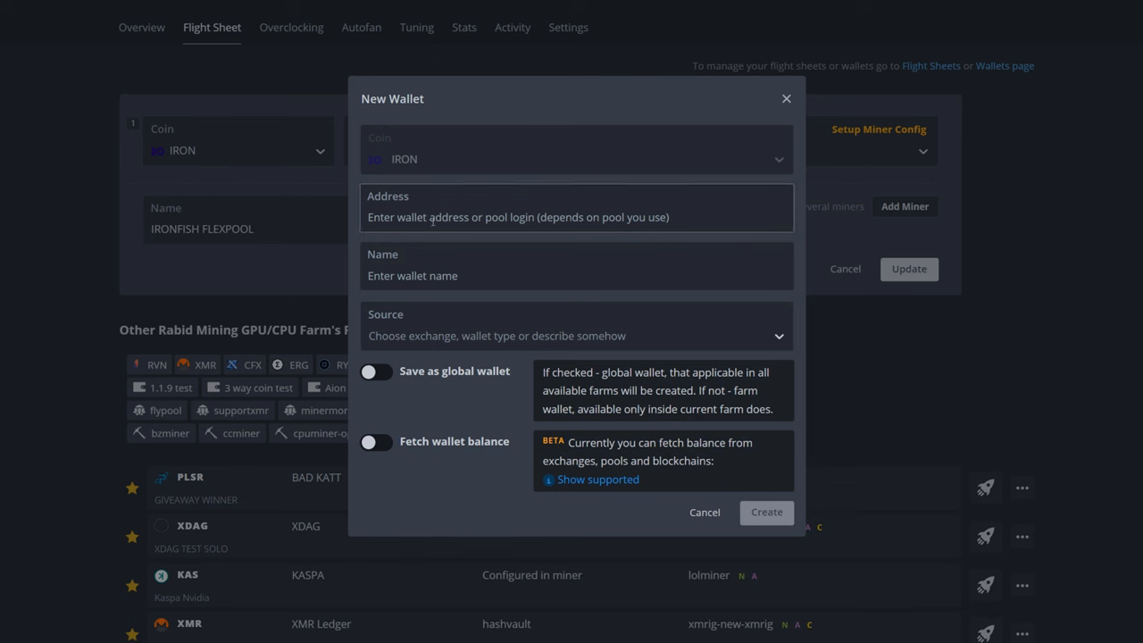
type("d")
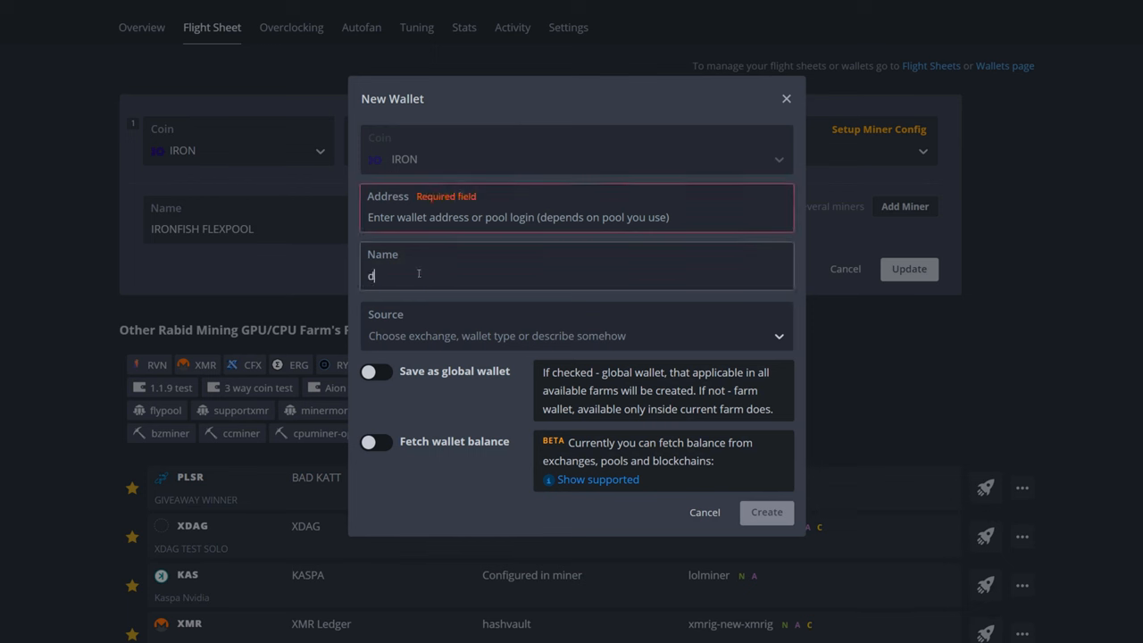
type("gfdfg")
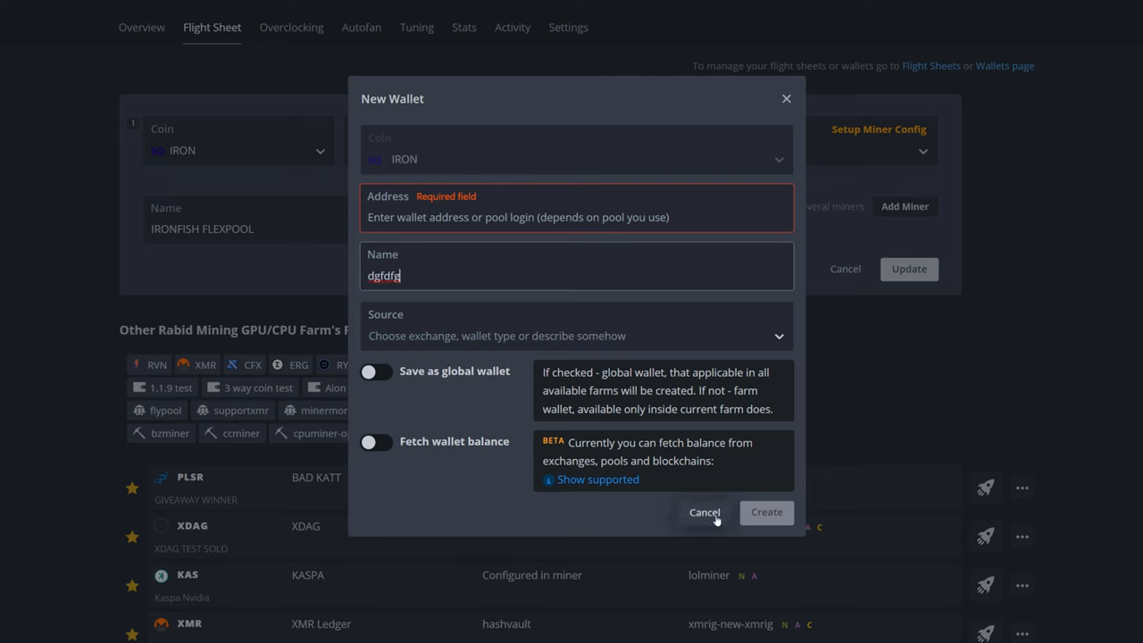
left_click(703, 510)
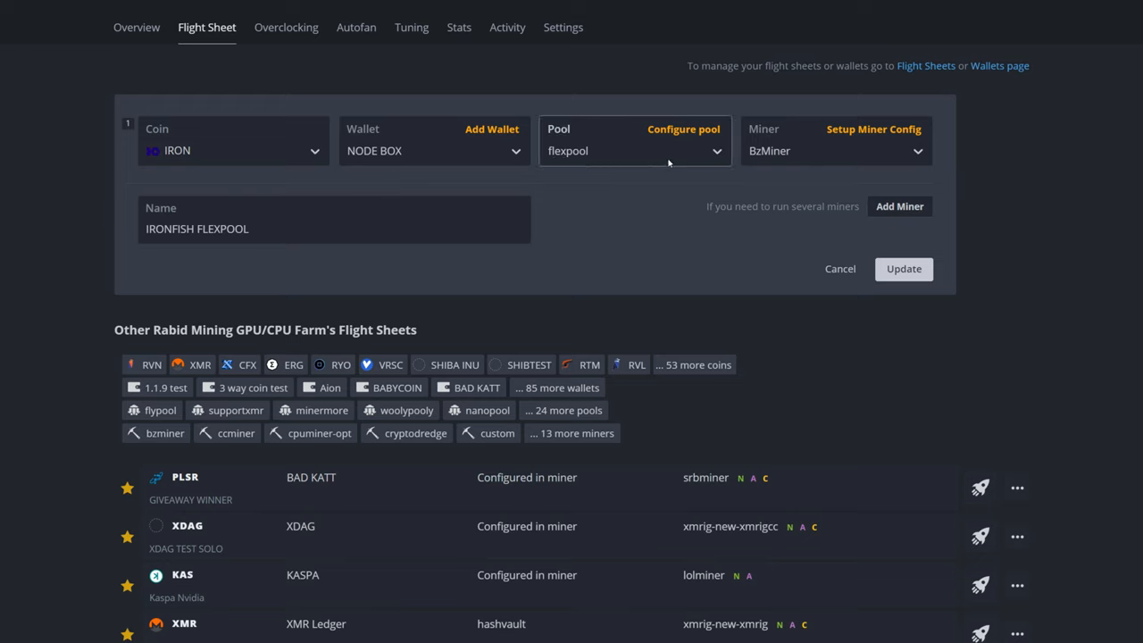
left_click(634, 150)
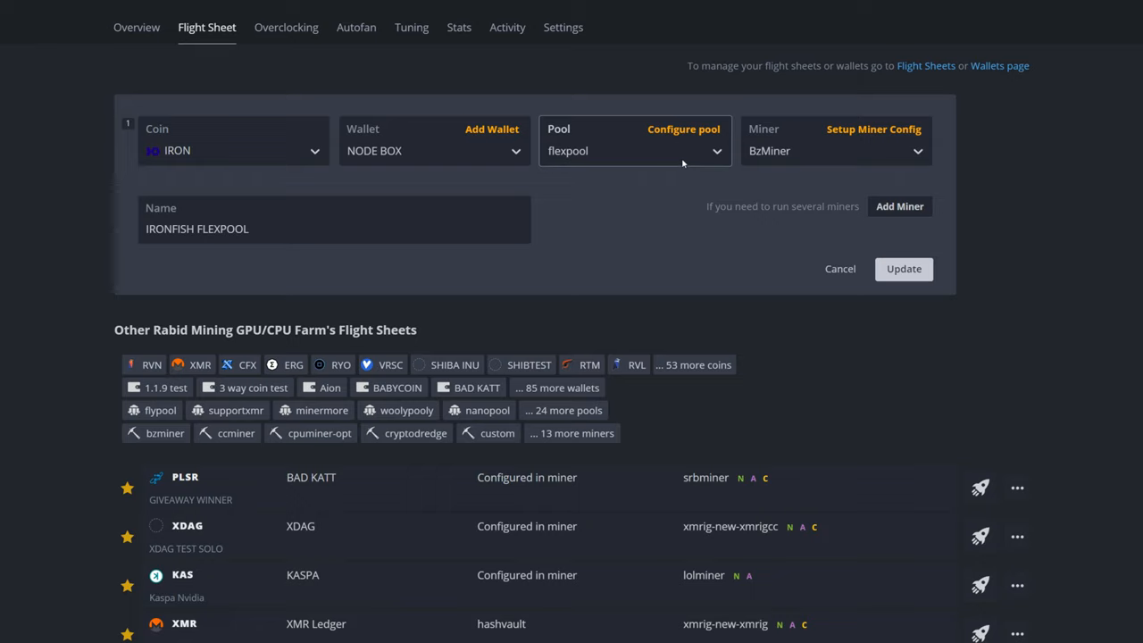
mouse_move(682, 129)
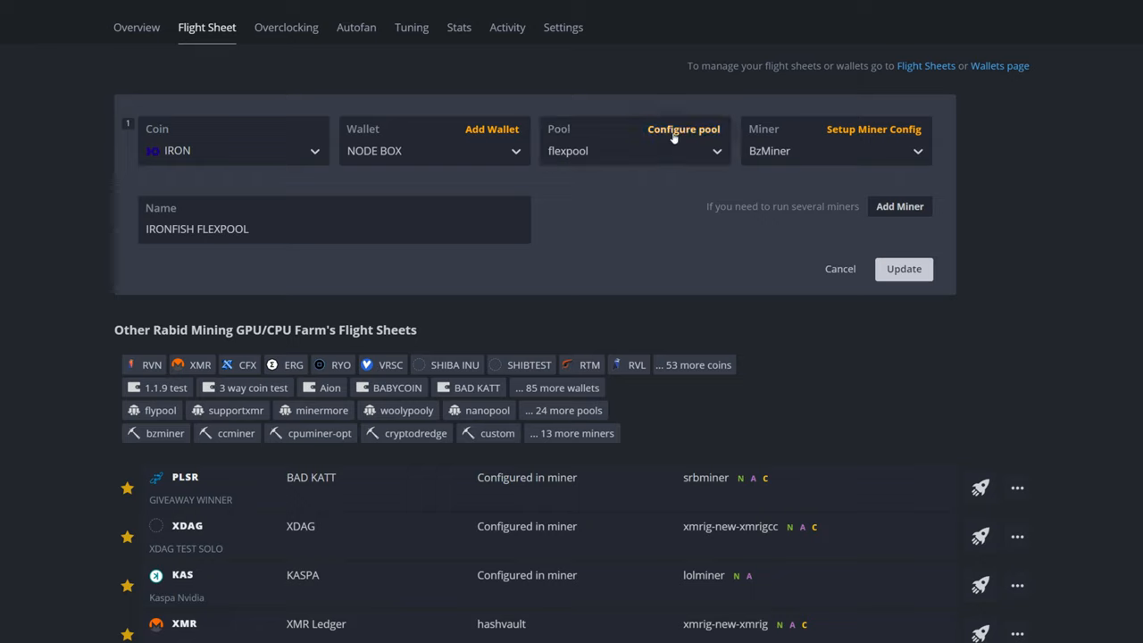
left_click(682, 129)
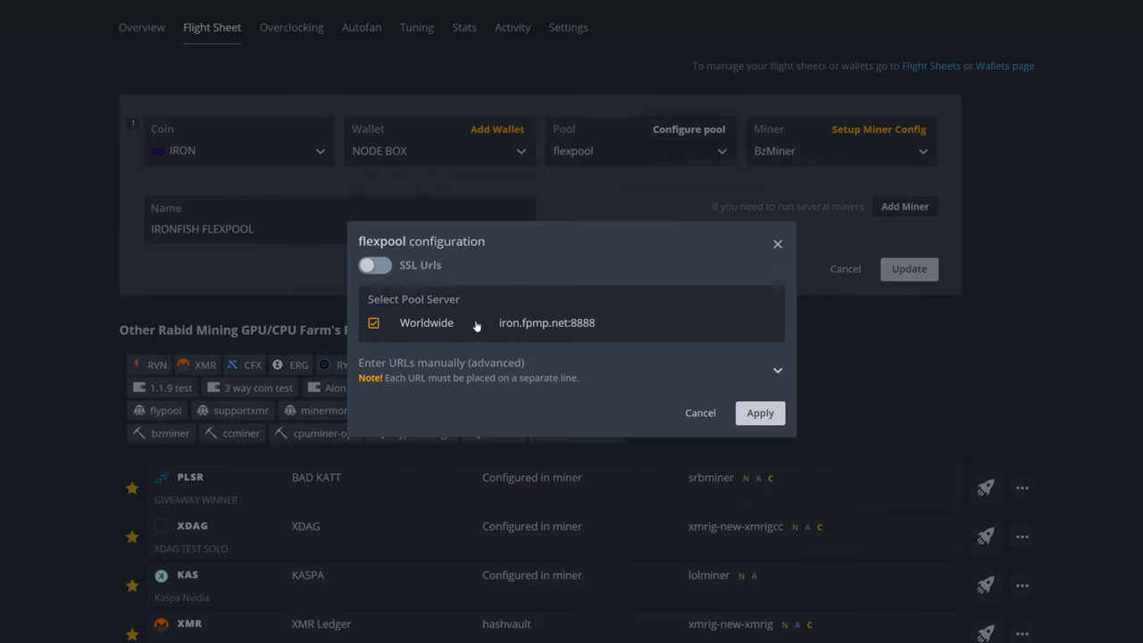
mouse_move(445, 334)
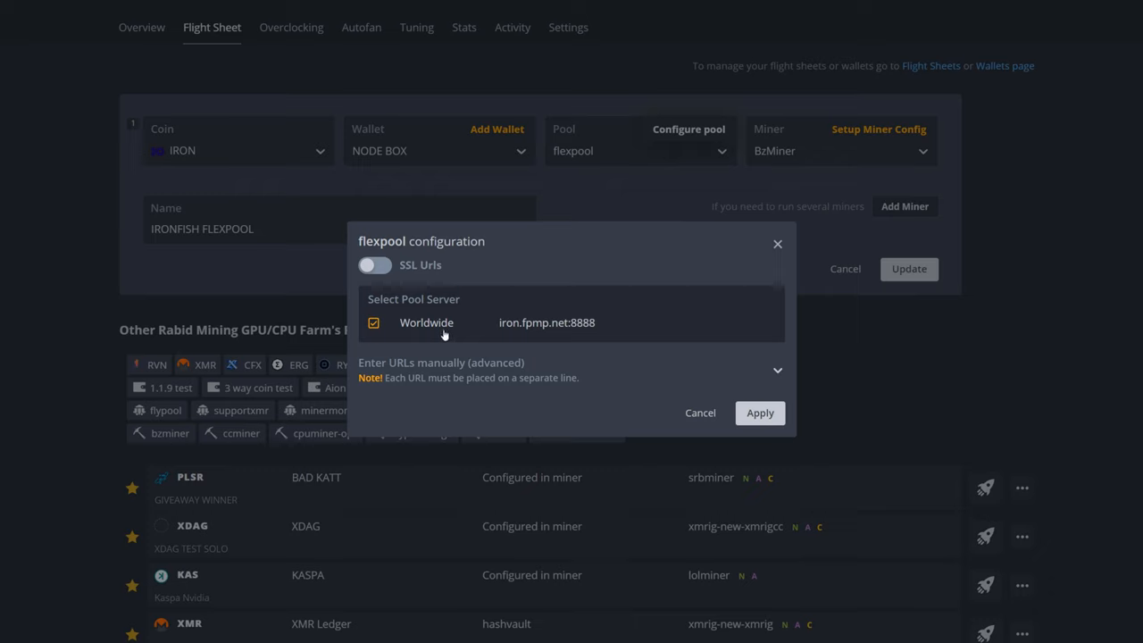
mouse_move(521, 332)
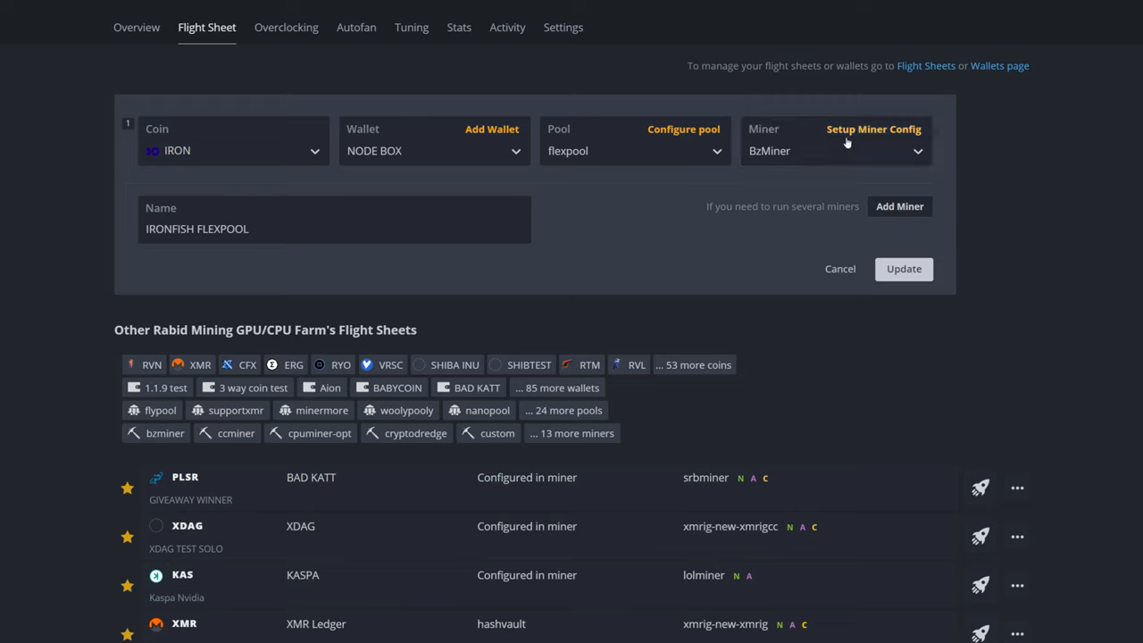
- In Setup Miner Config, enter wallet template %WAL%.%WORKER_NAME% and show the pool URL examples
left_click(871, 128)
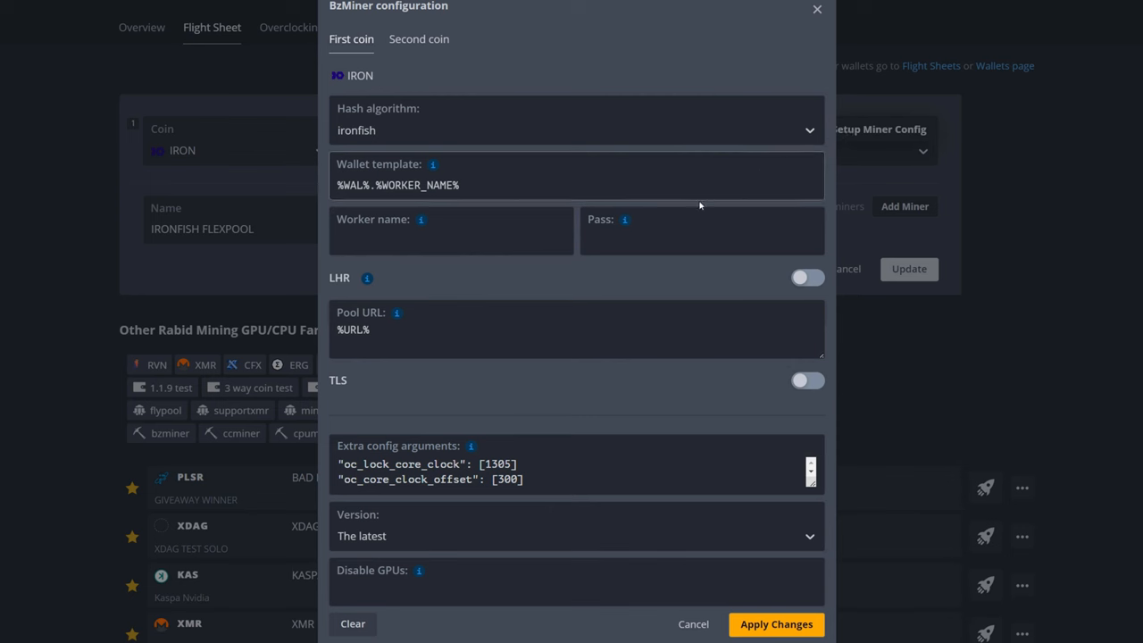
mouse_move(437, 150)
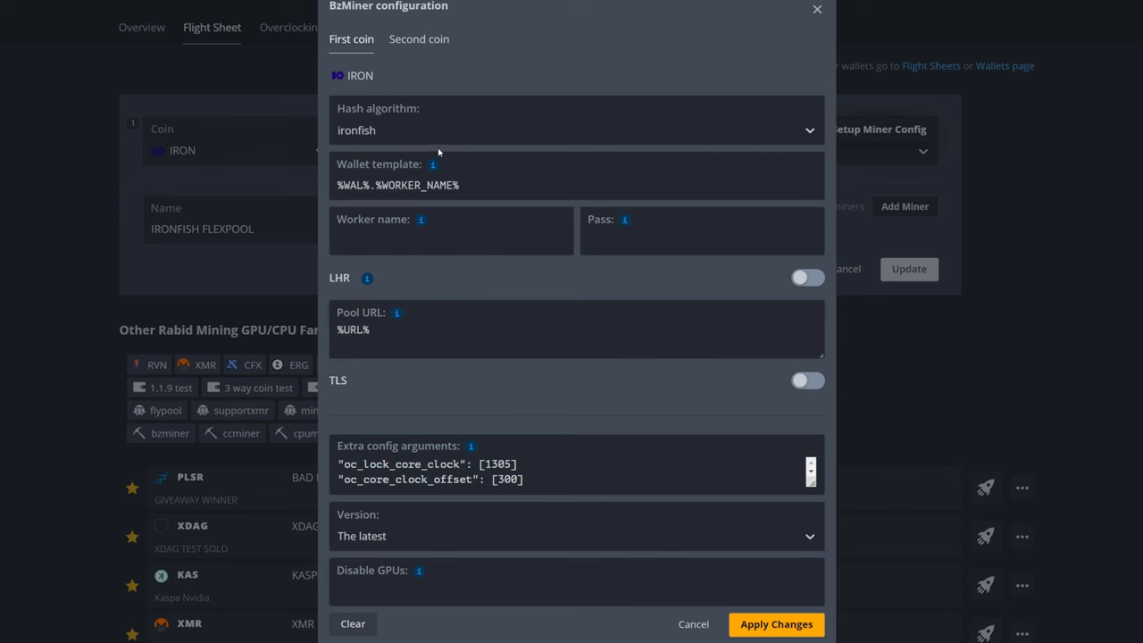
mouse_move(382, 143)
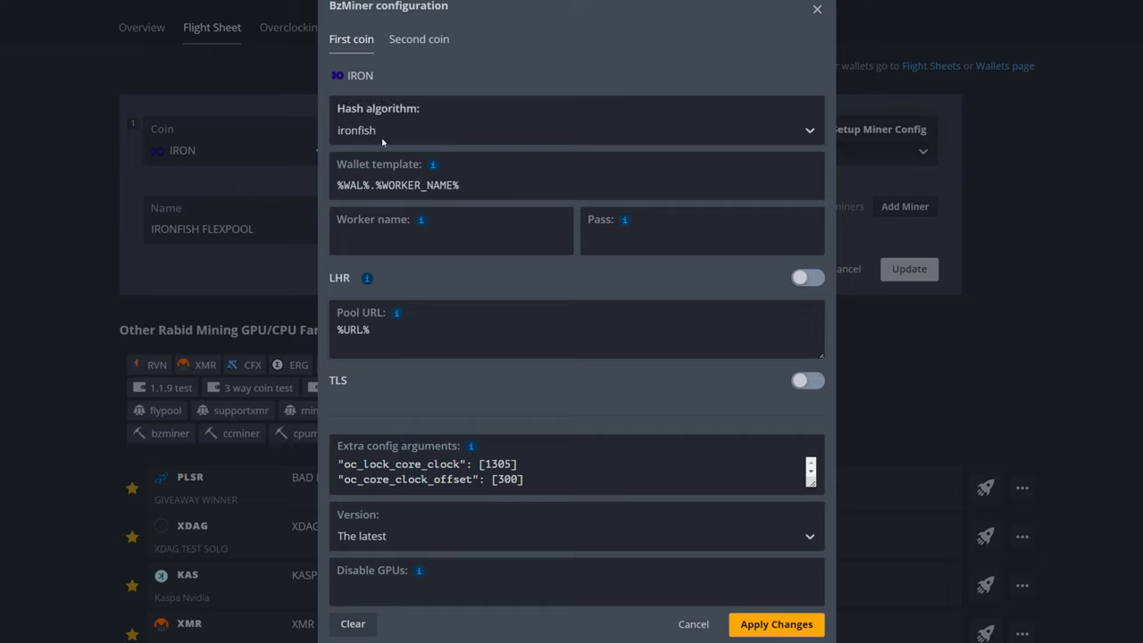
mouse_move(400, 134)
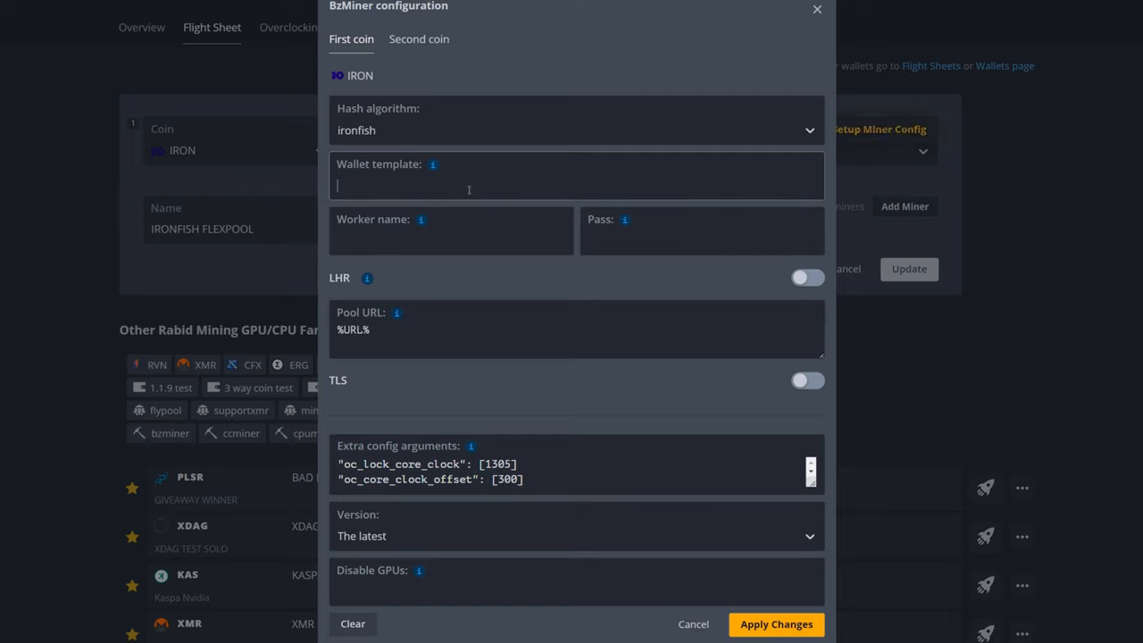
type("%WAL%.")
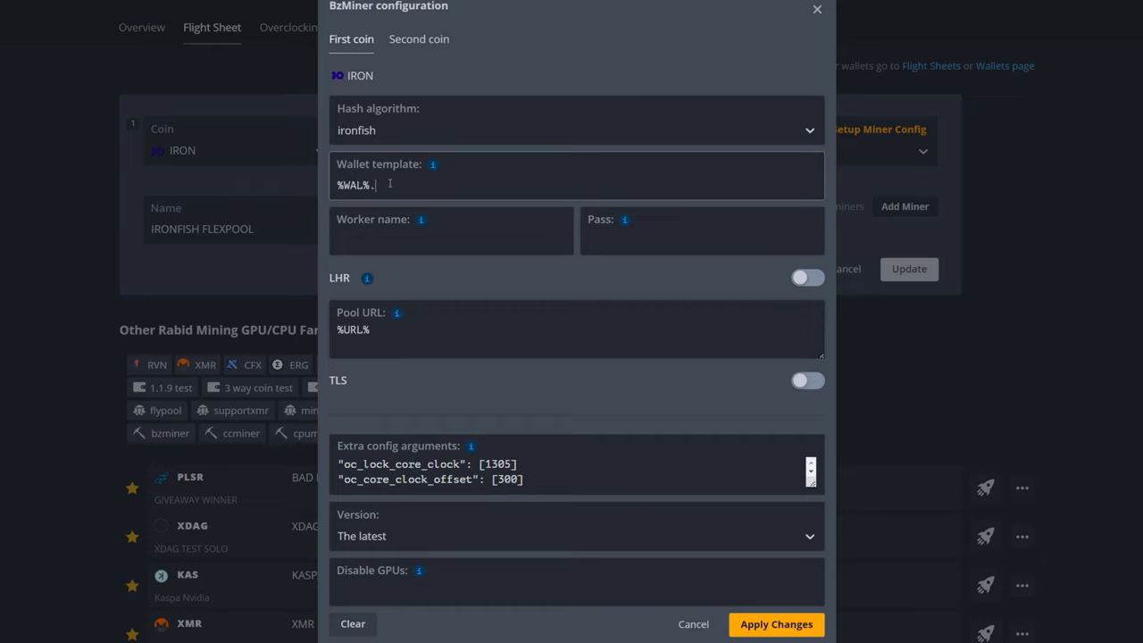
type("%WORKER_NAME%")
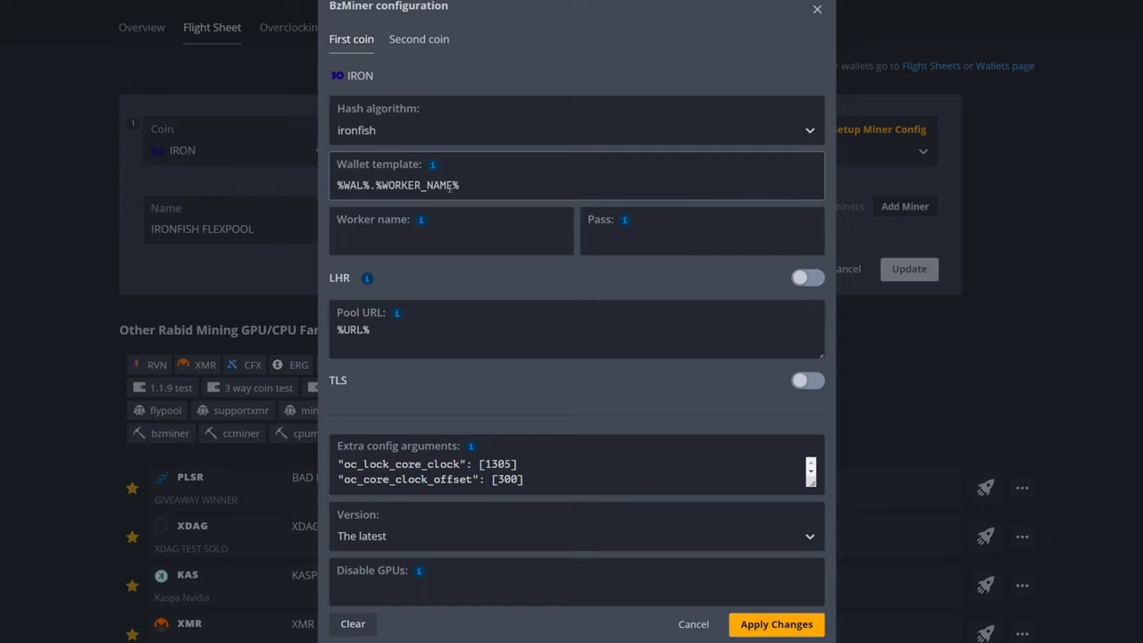
left_click(450, 231)
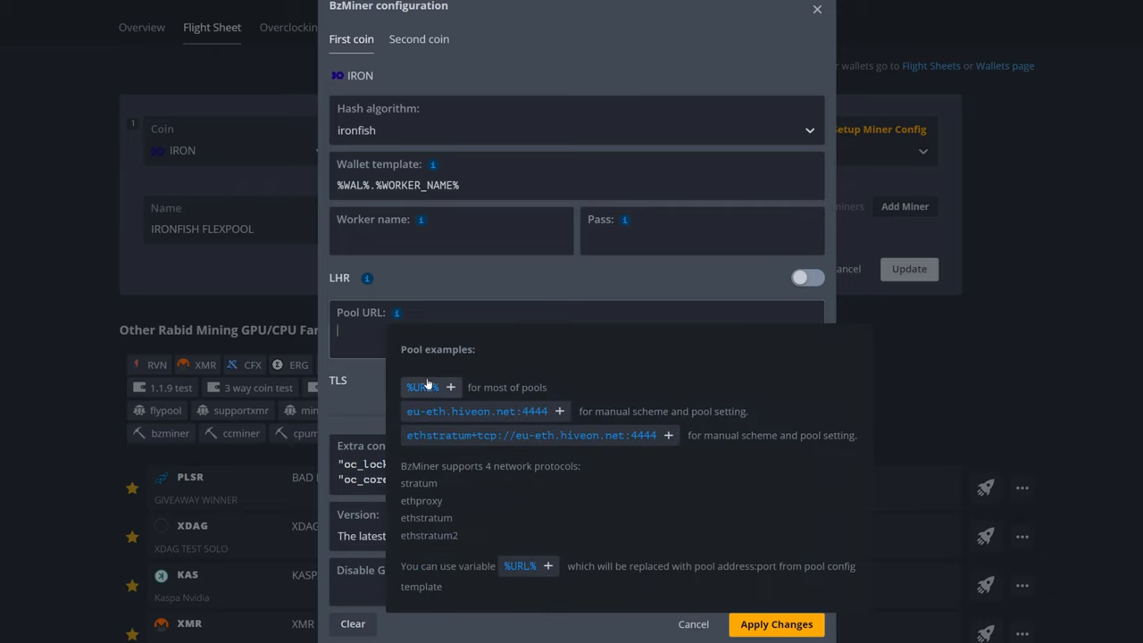
- Dismiss the pool URL examples and scroll to the Extra config arguments for the memory clock lock 810
left_click(420, 386)
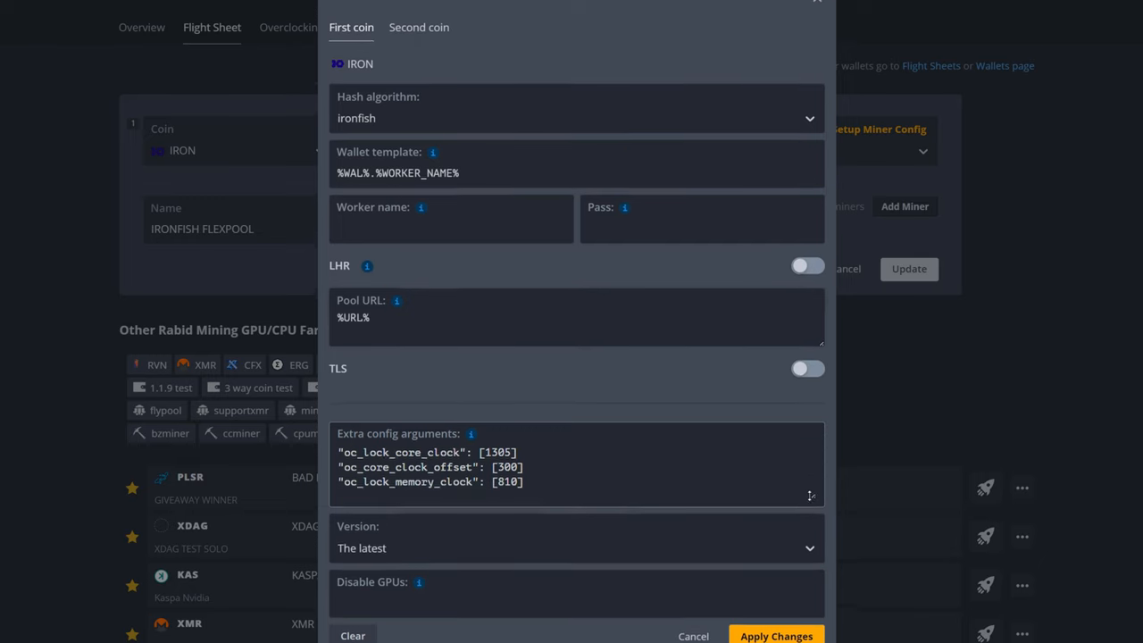
scroll("down", 3)
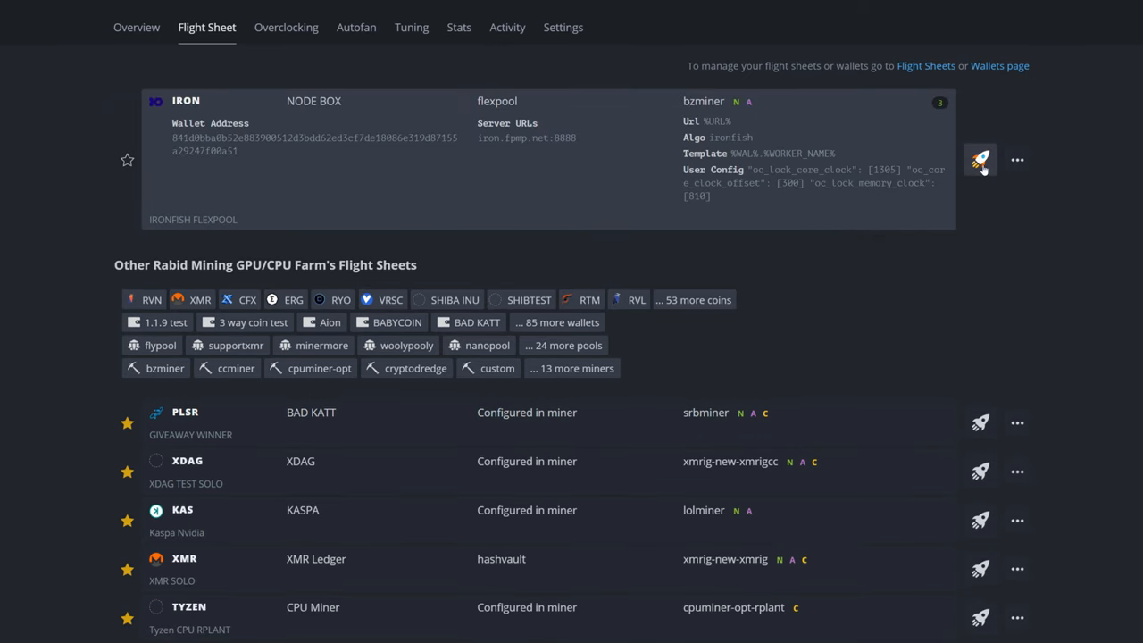
mouse_move(853, 312)
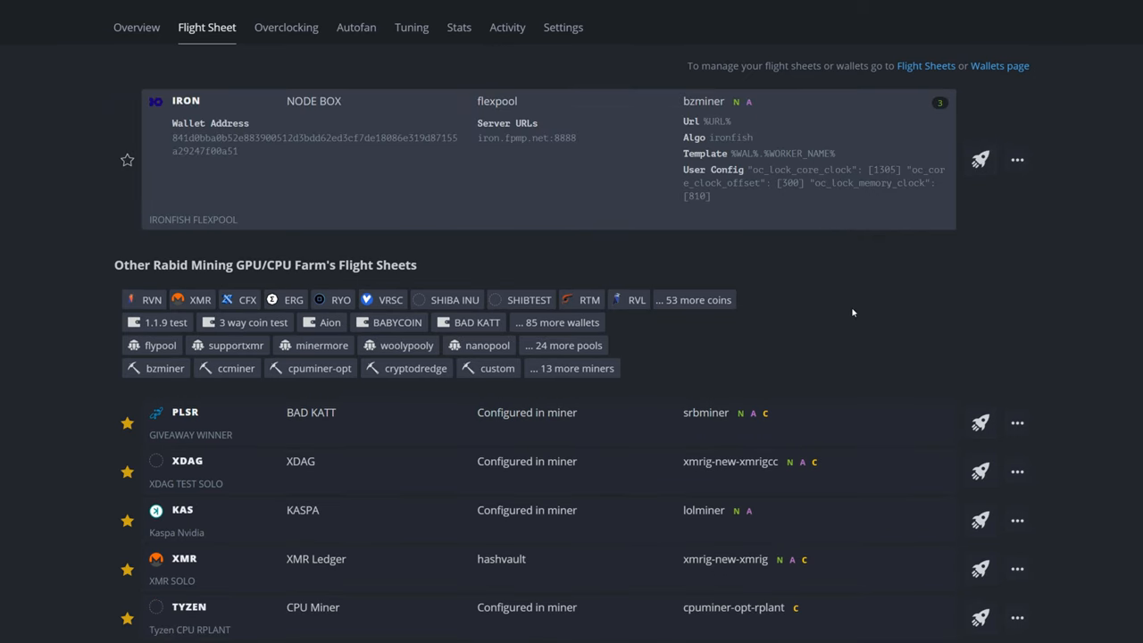